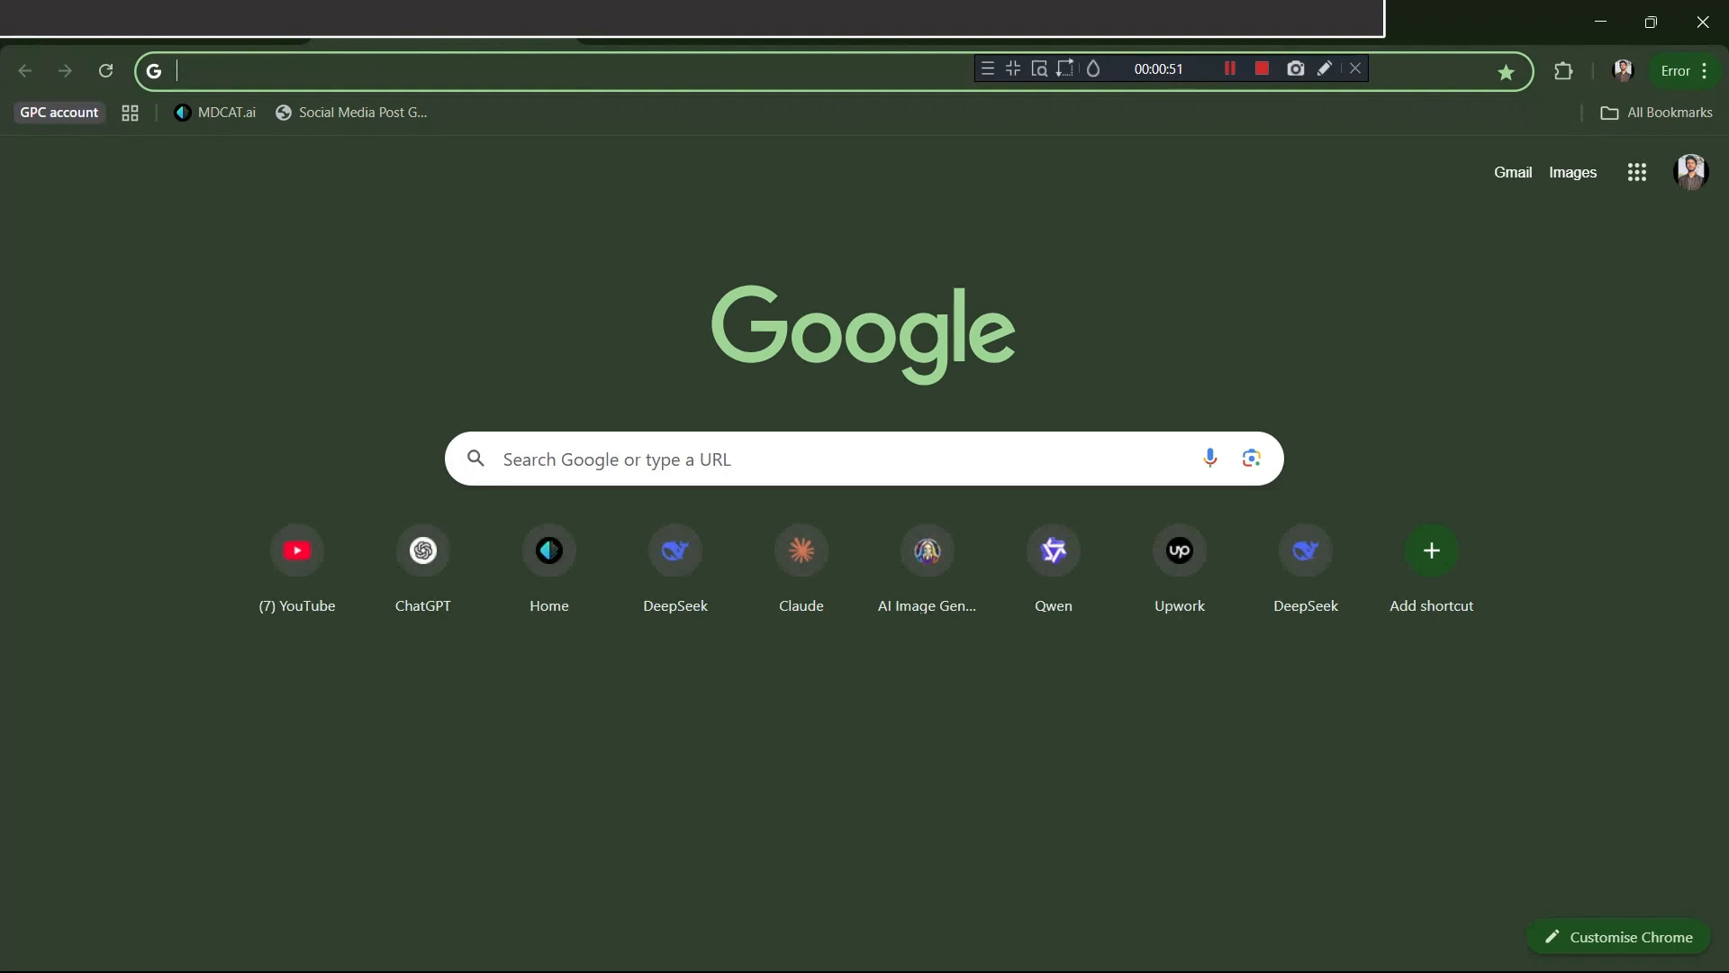
Search Google for 'blogs', reach ProBlogger, and sign in to same.dev with Google.
type("blogs")
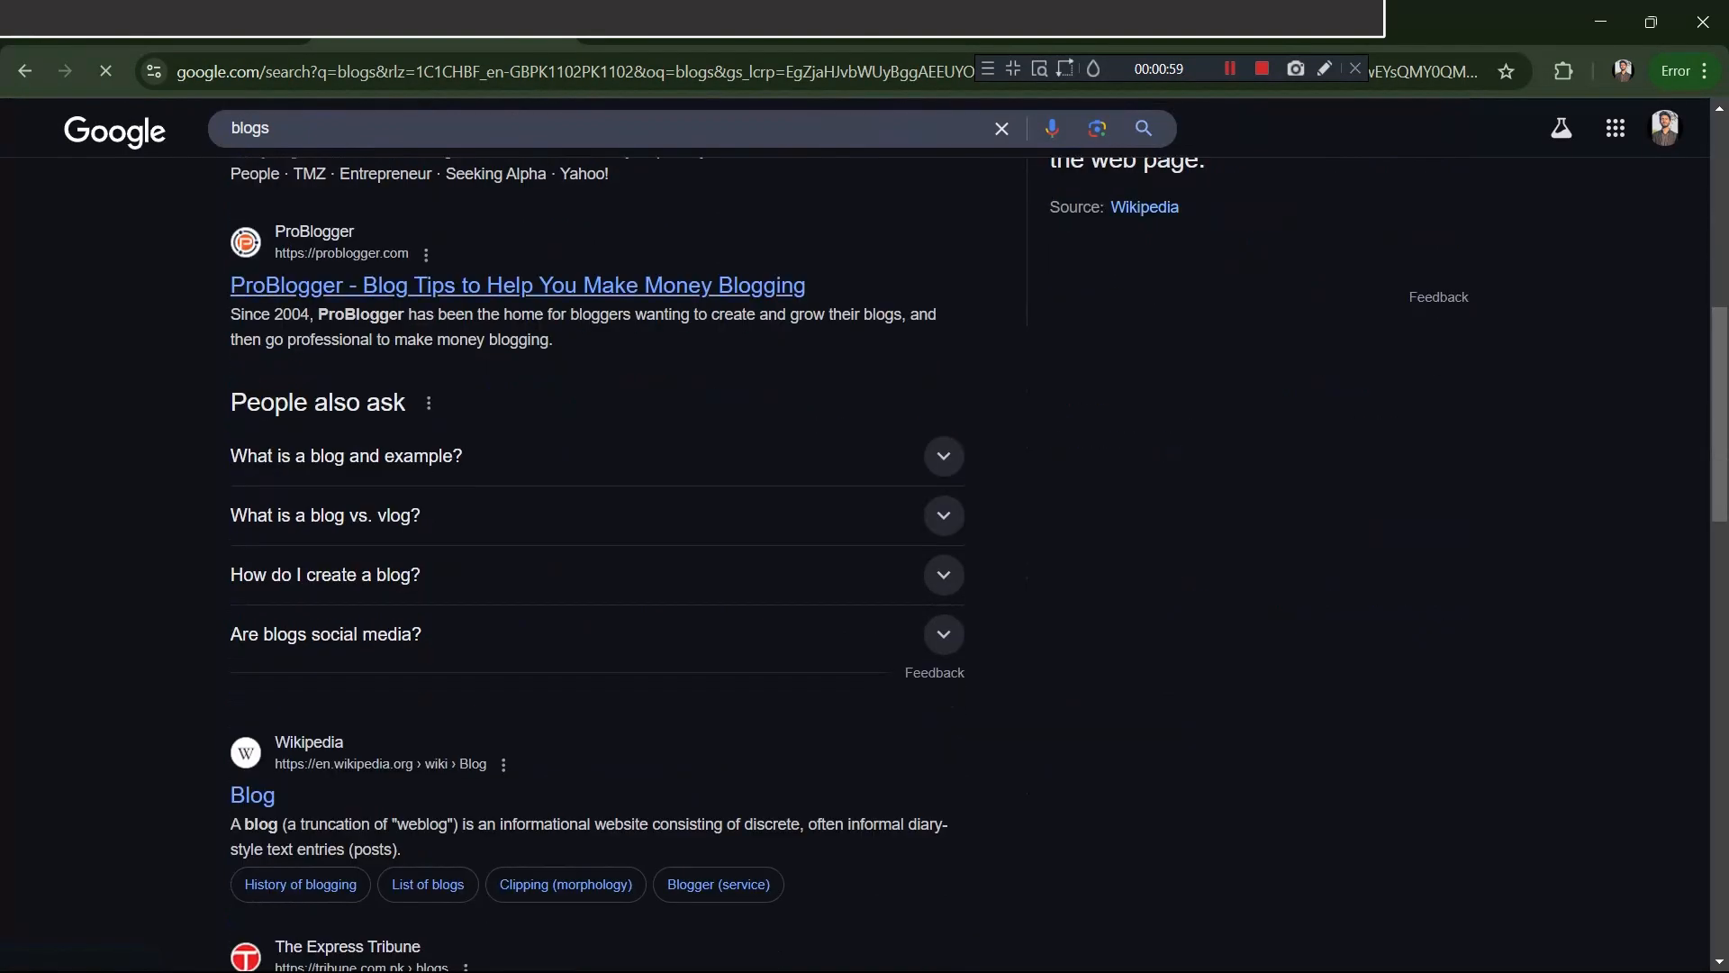
left_click(515, 284)
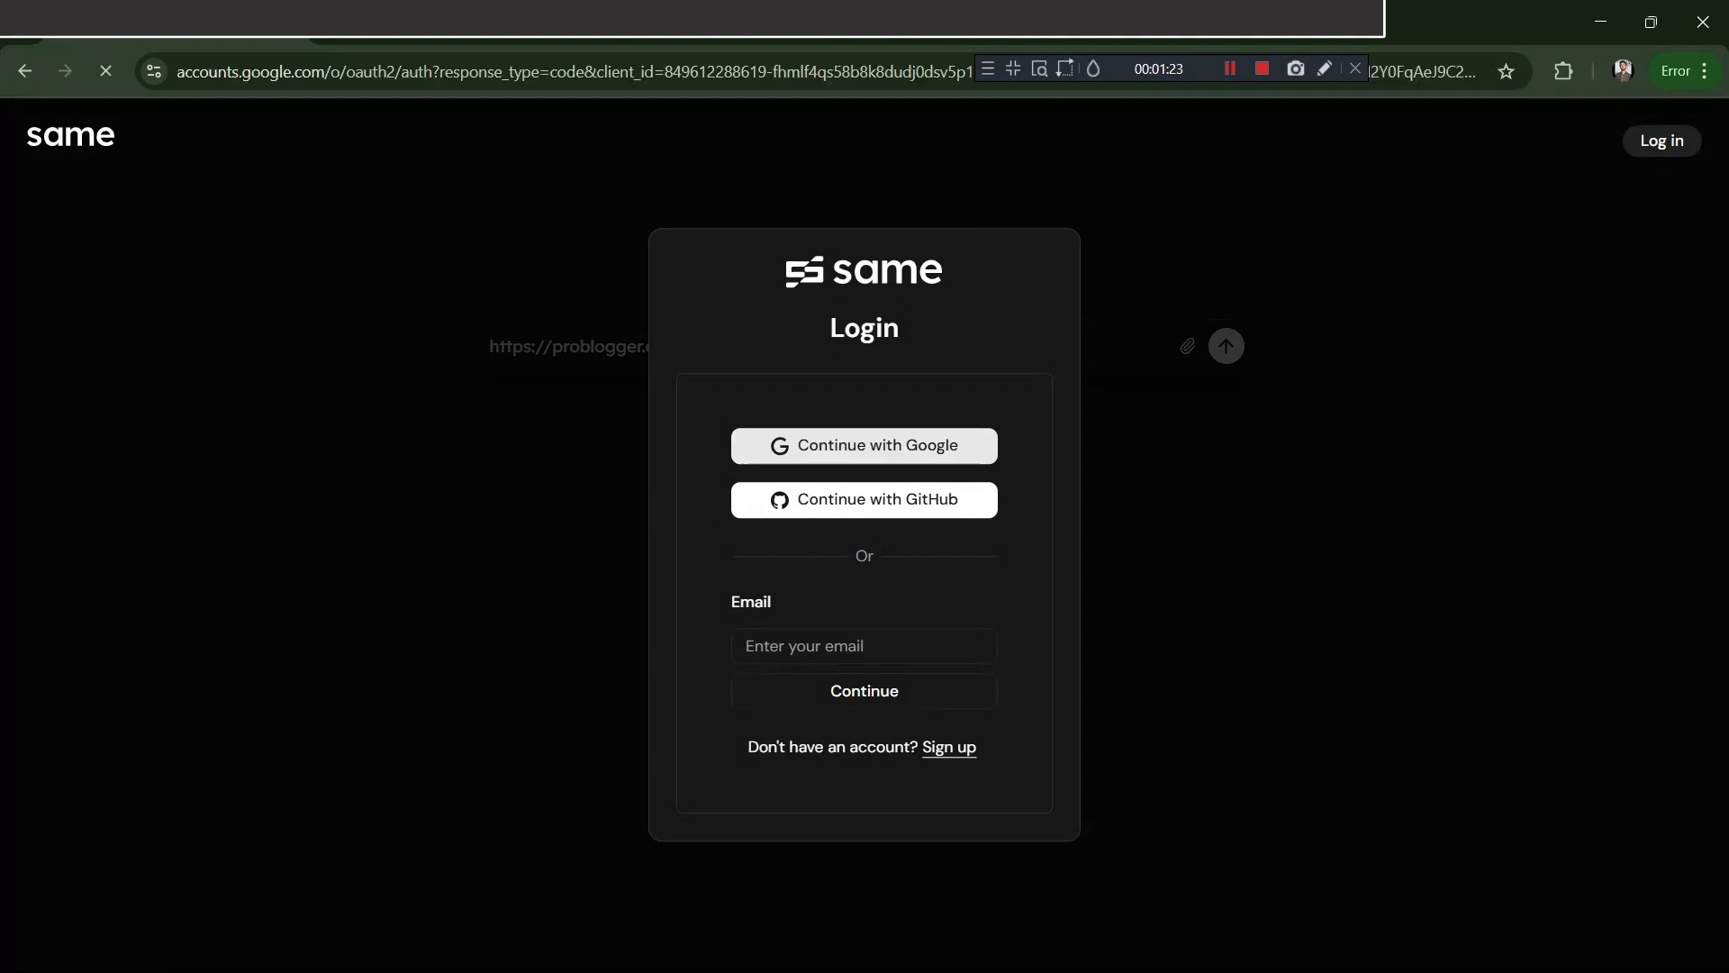
left_click(865, 447)
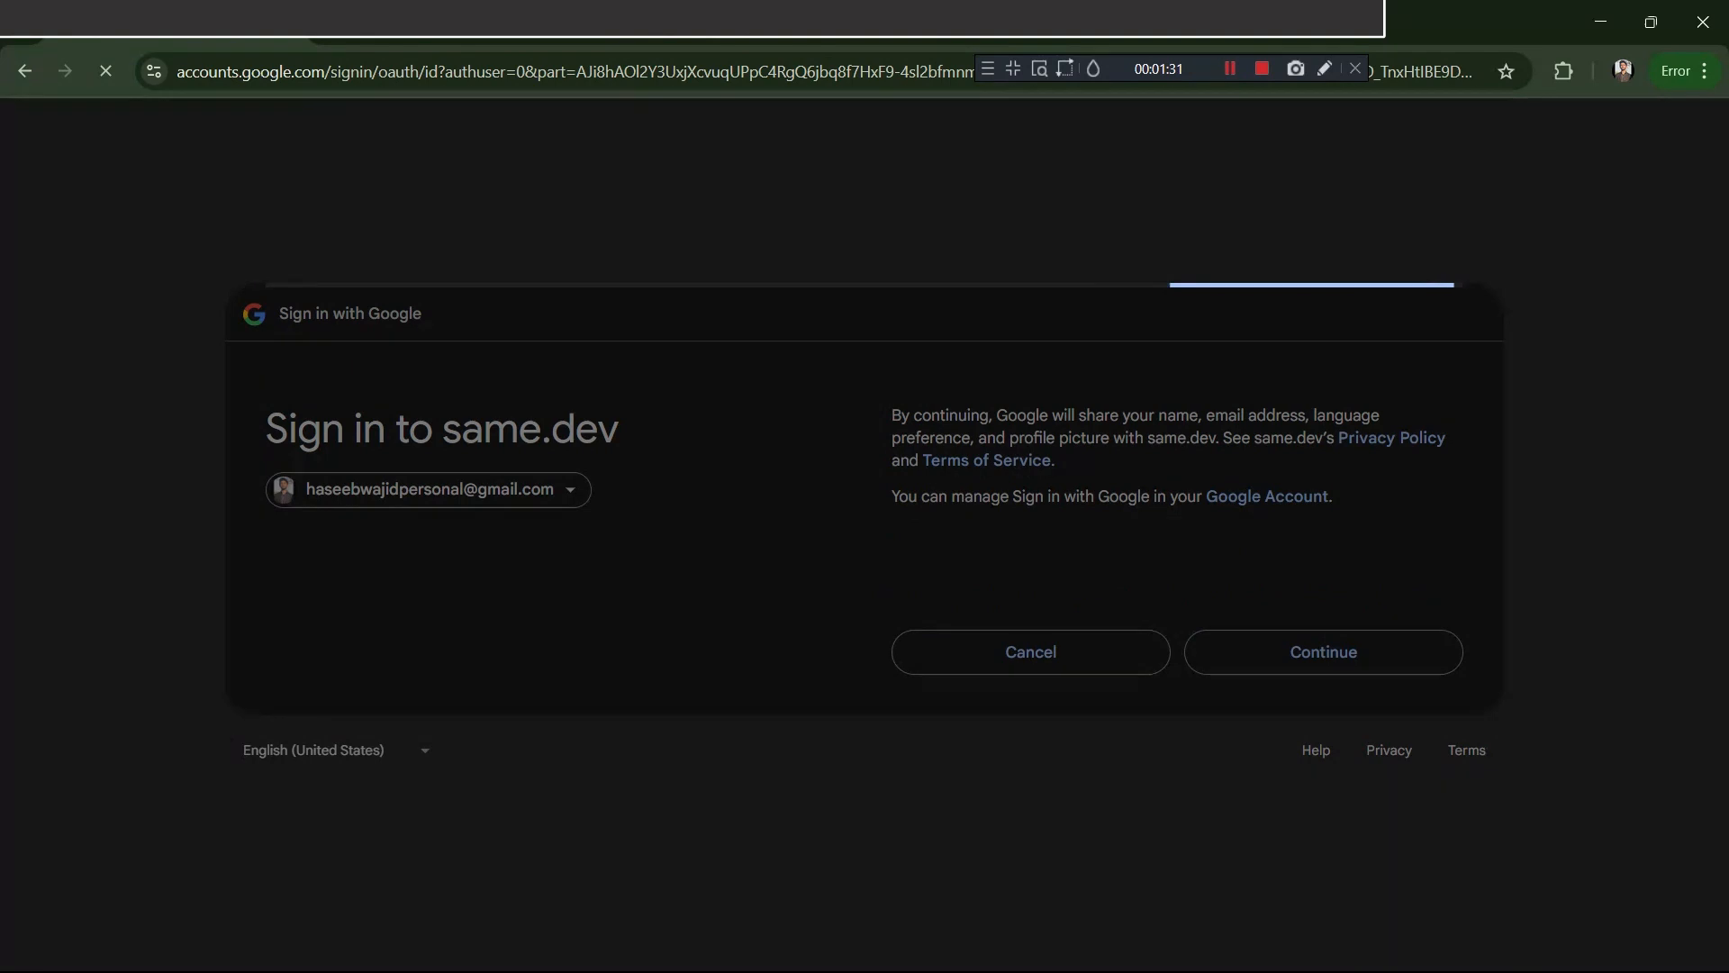
left_click(1322, 652)
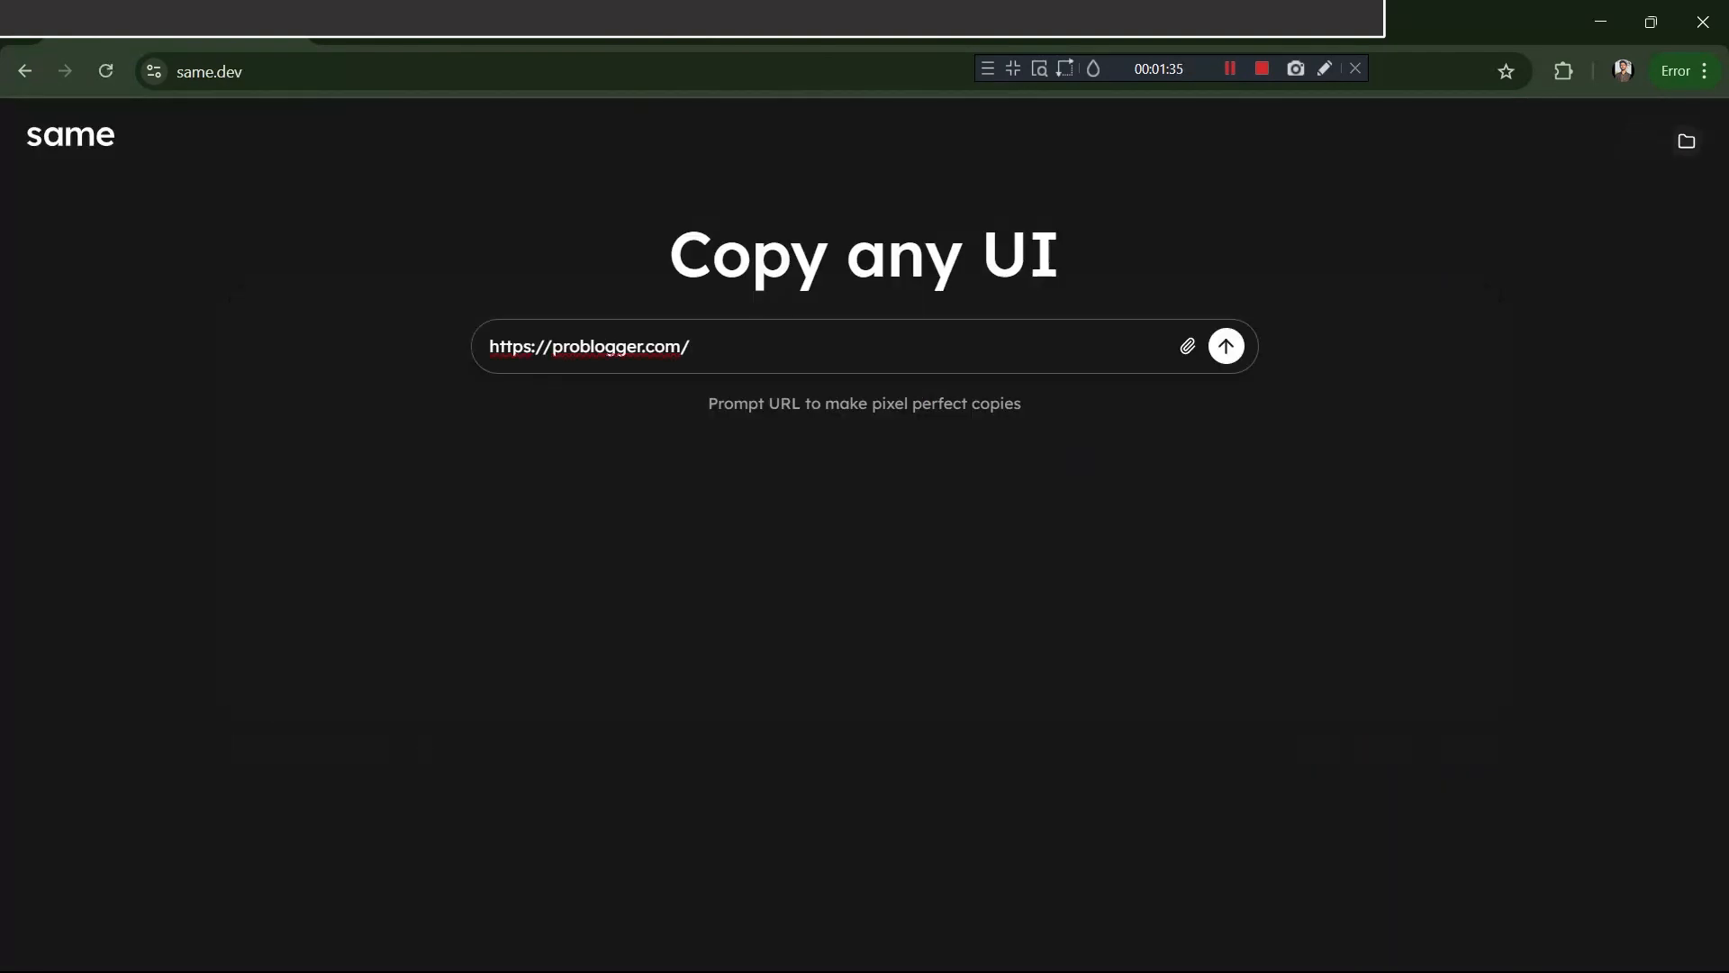
left_click(1225, 346)
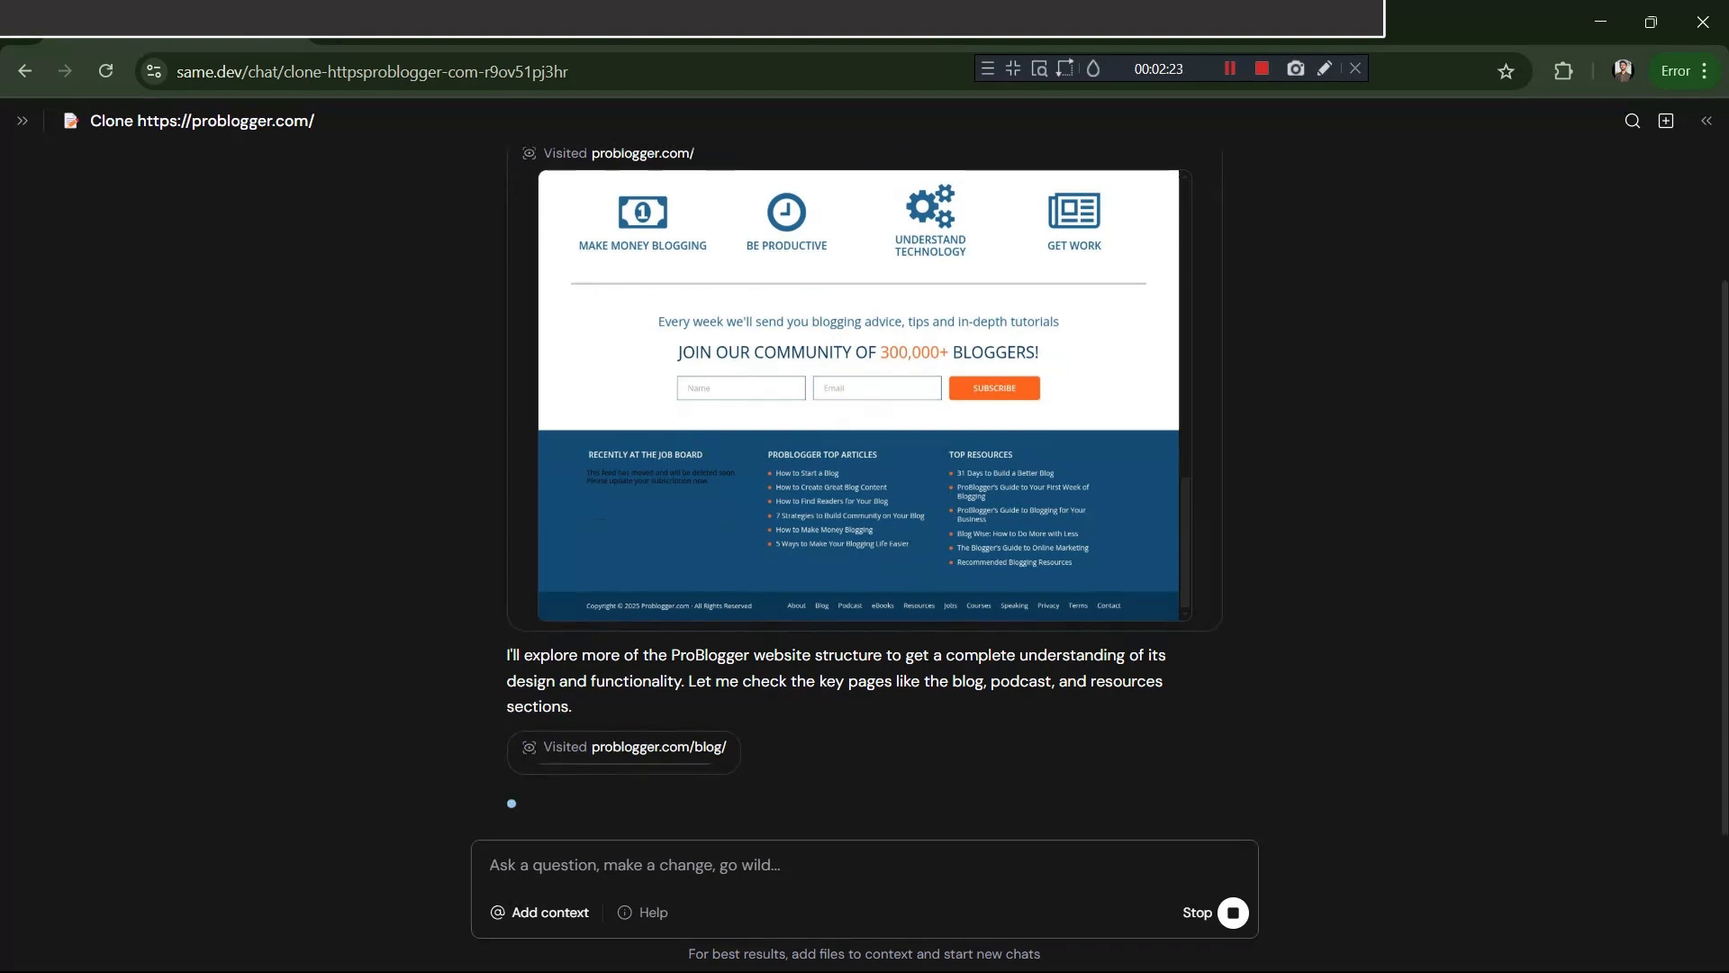
Scroll the chat through the agent's blog and podcast page screenshots.
scroll("down", 3)
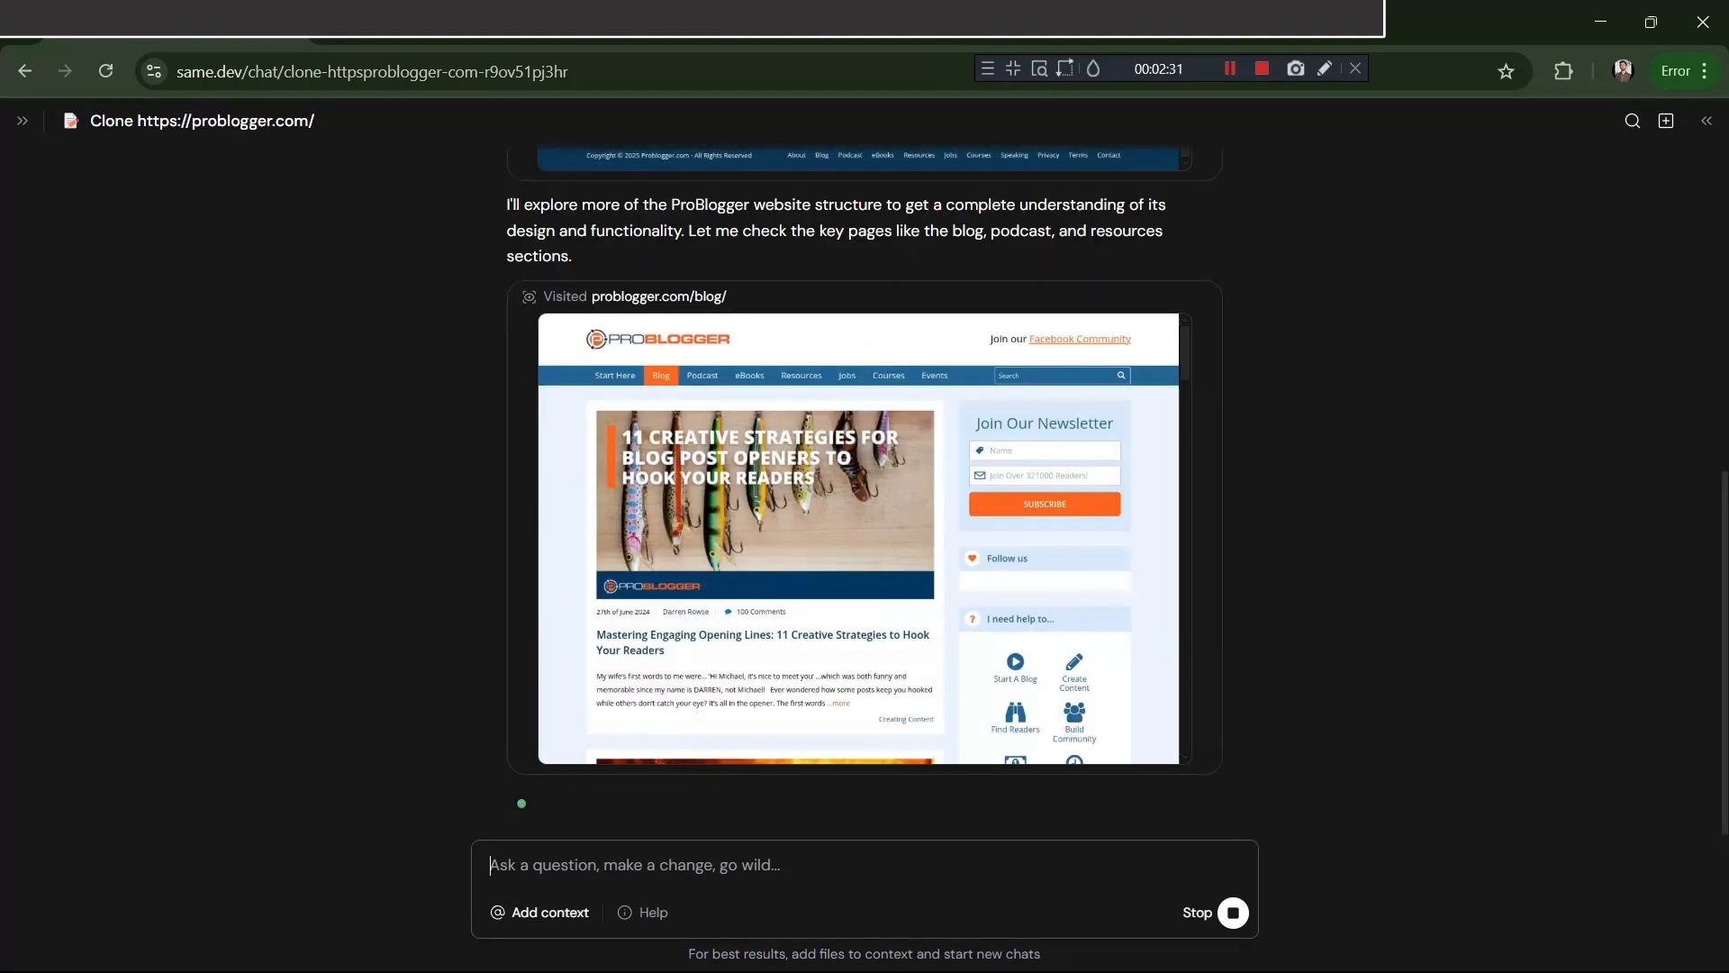
scroll("down", 3)
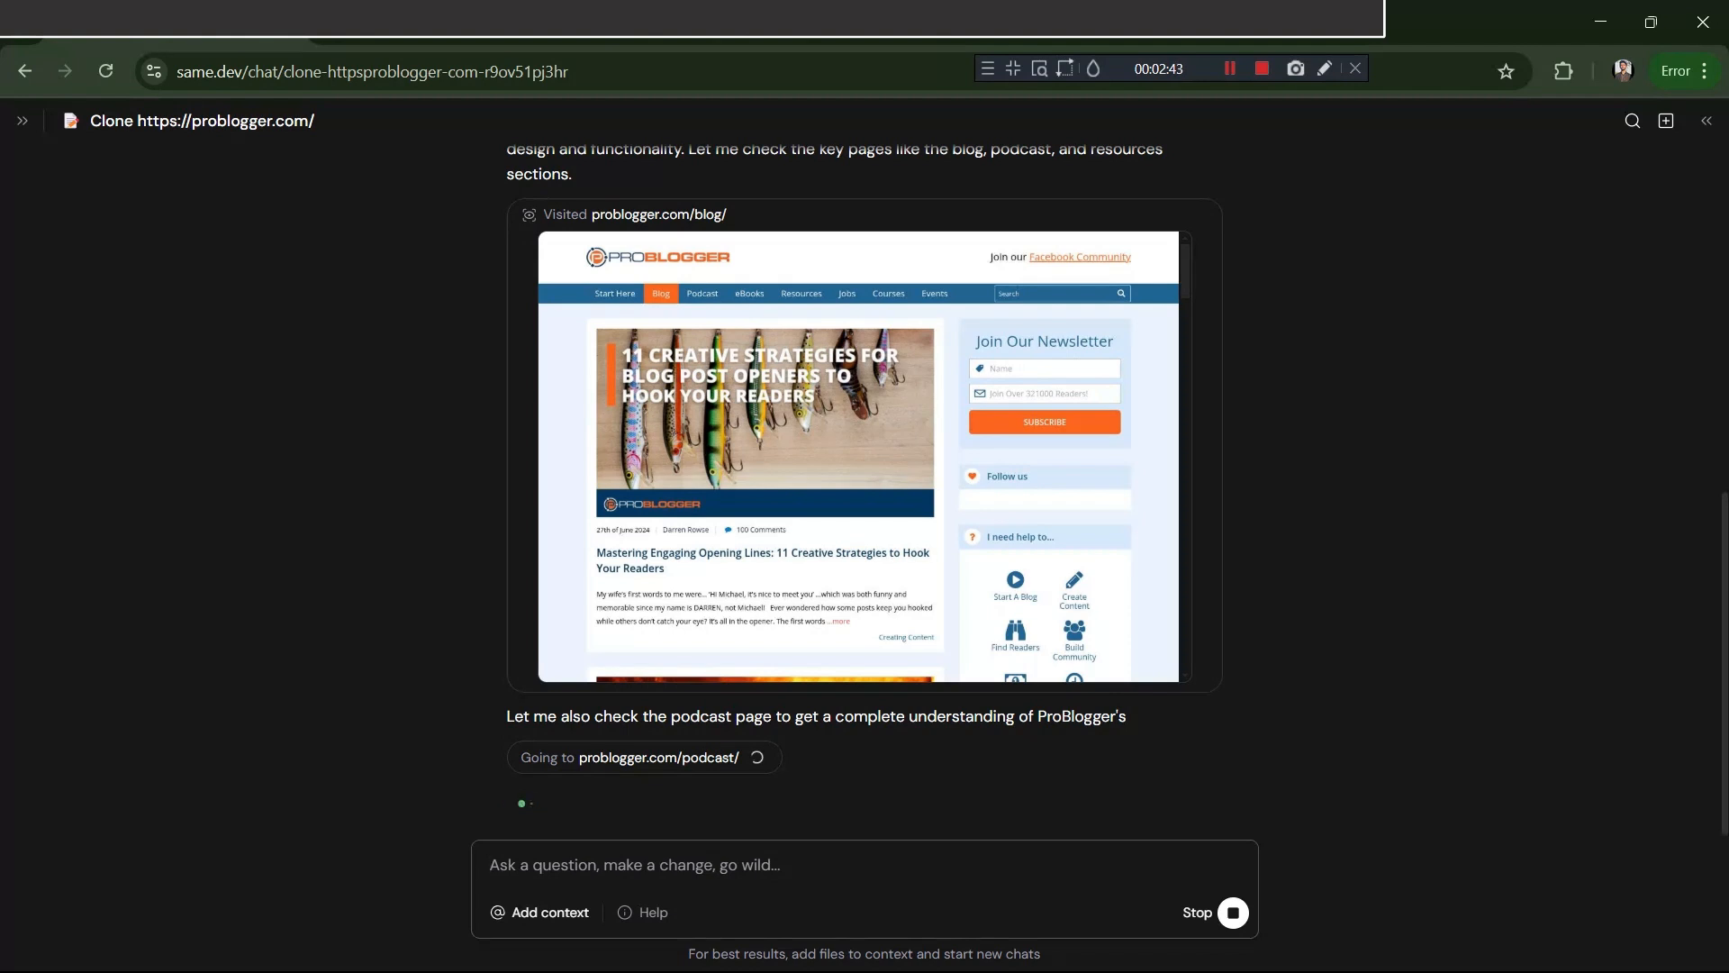
scroll("down", 3)
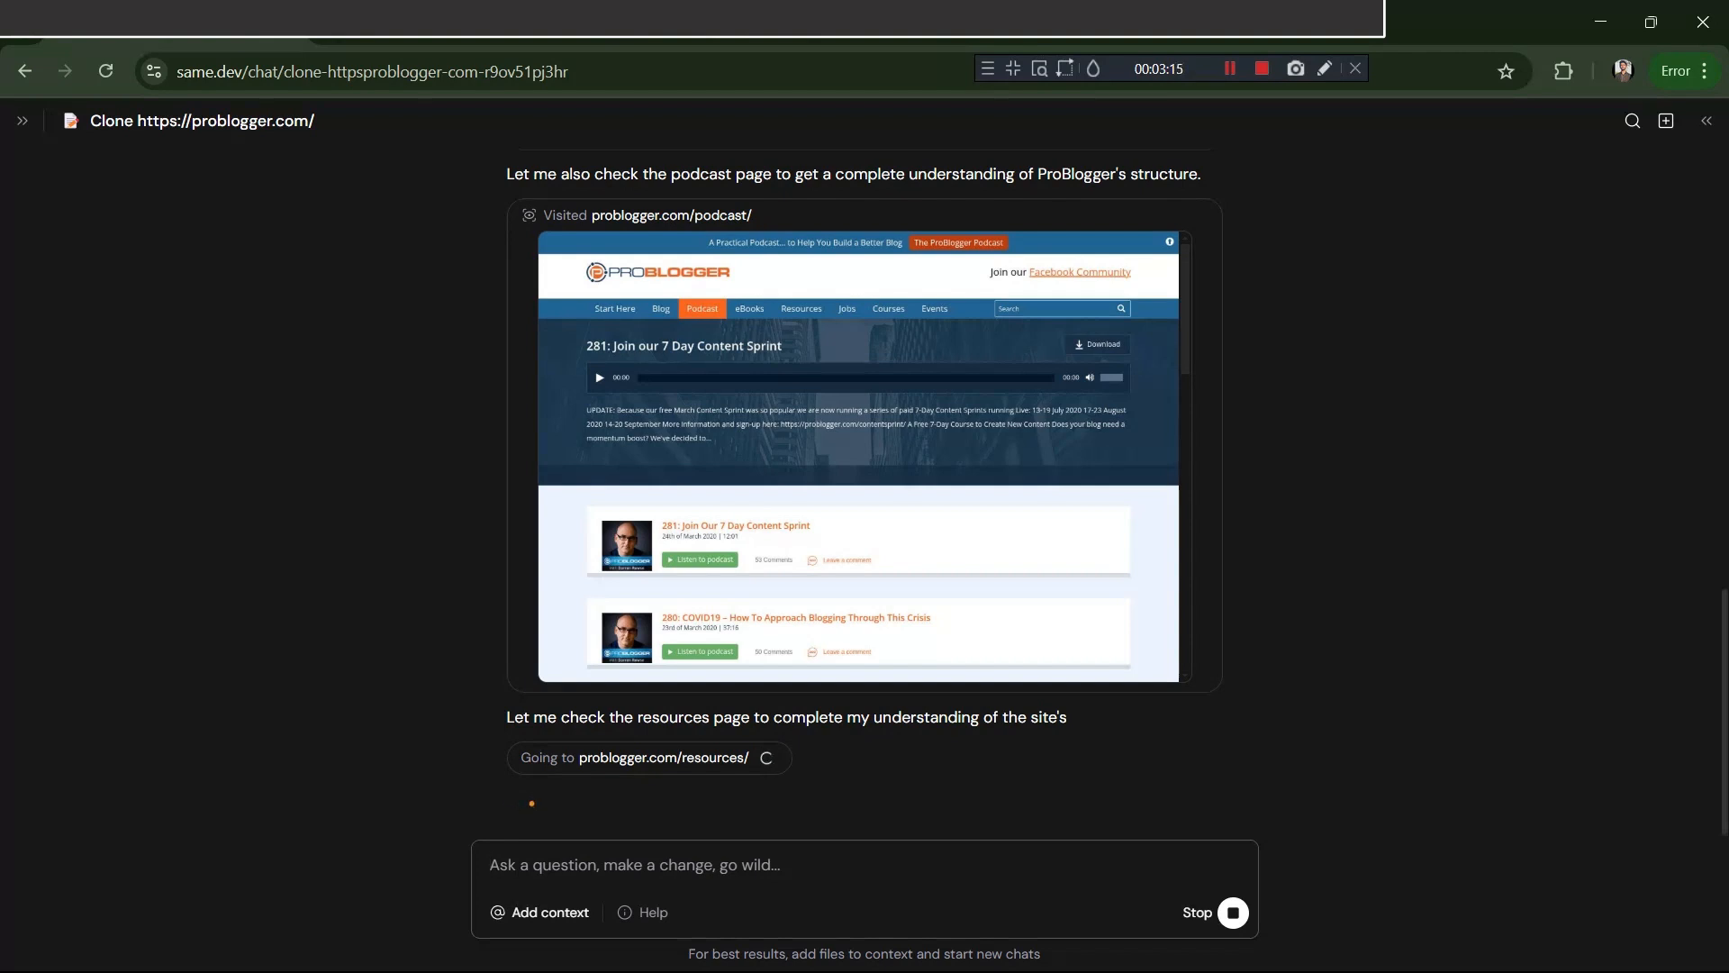
scroll("down", 3)
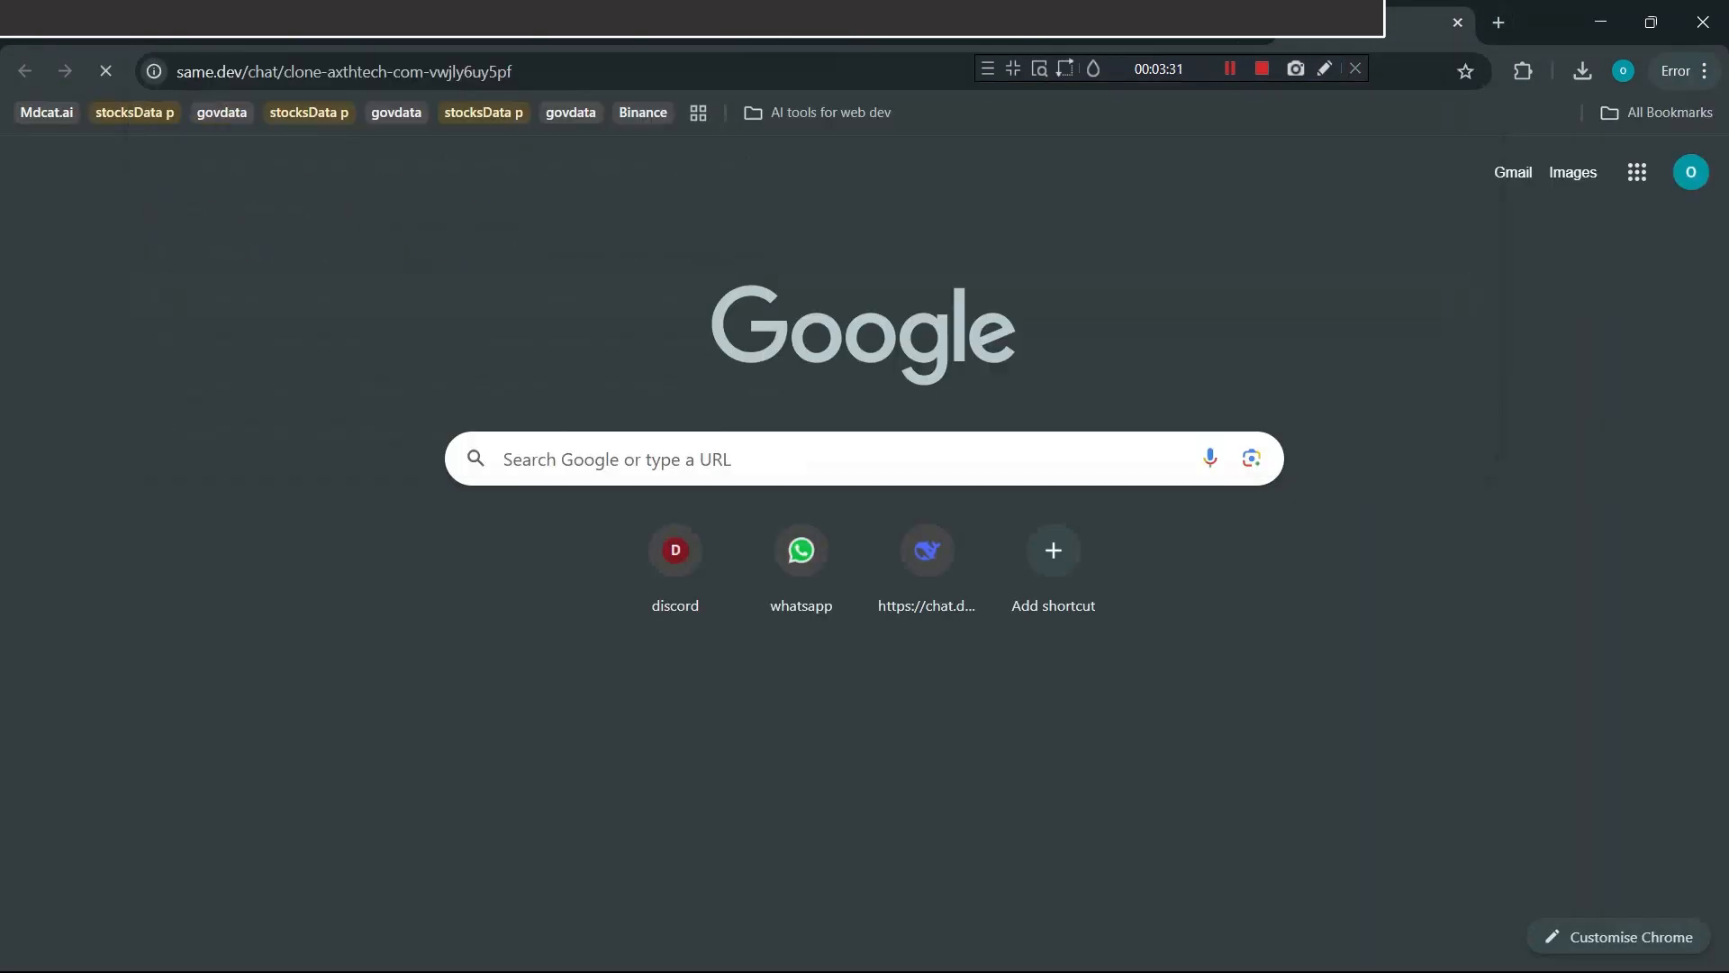
Enter aixify.vercel.app, reveal the AxthTech code workbench, and start typing axthtech.com in the address bar.
type("aixify.vercel.app")
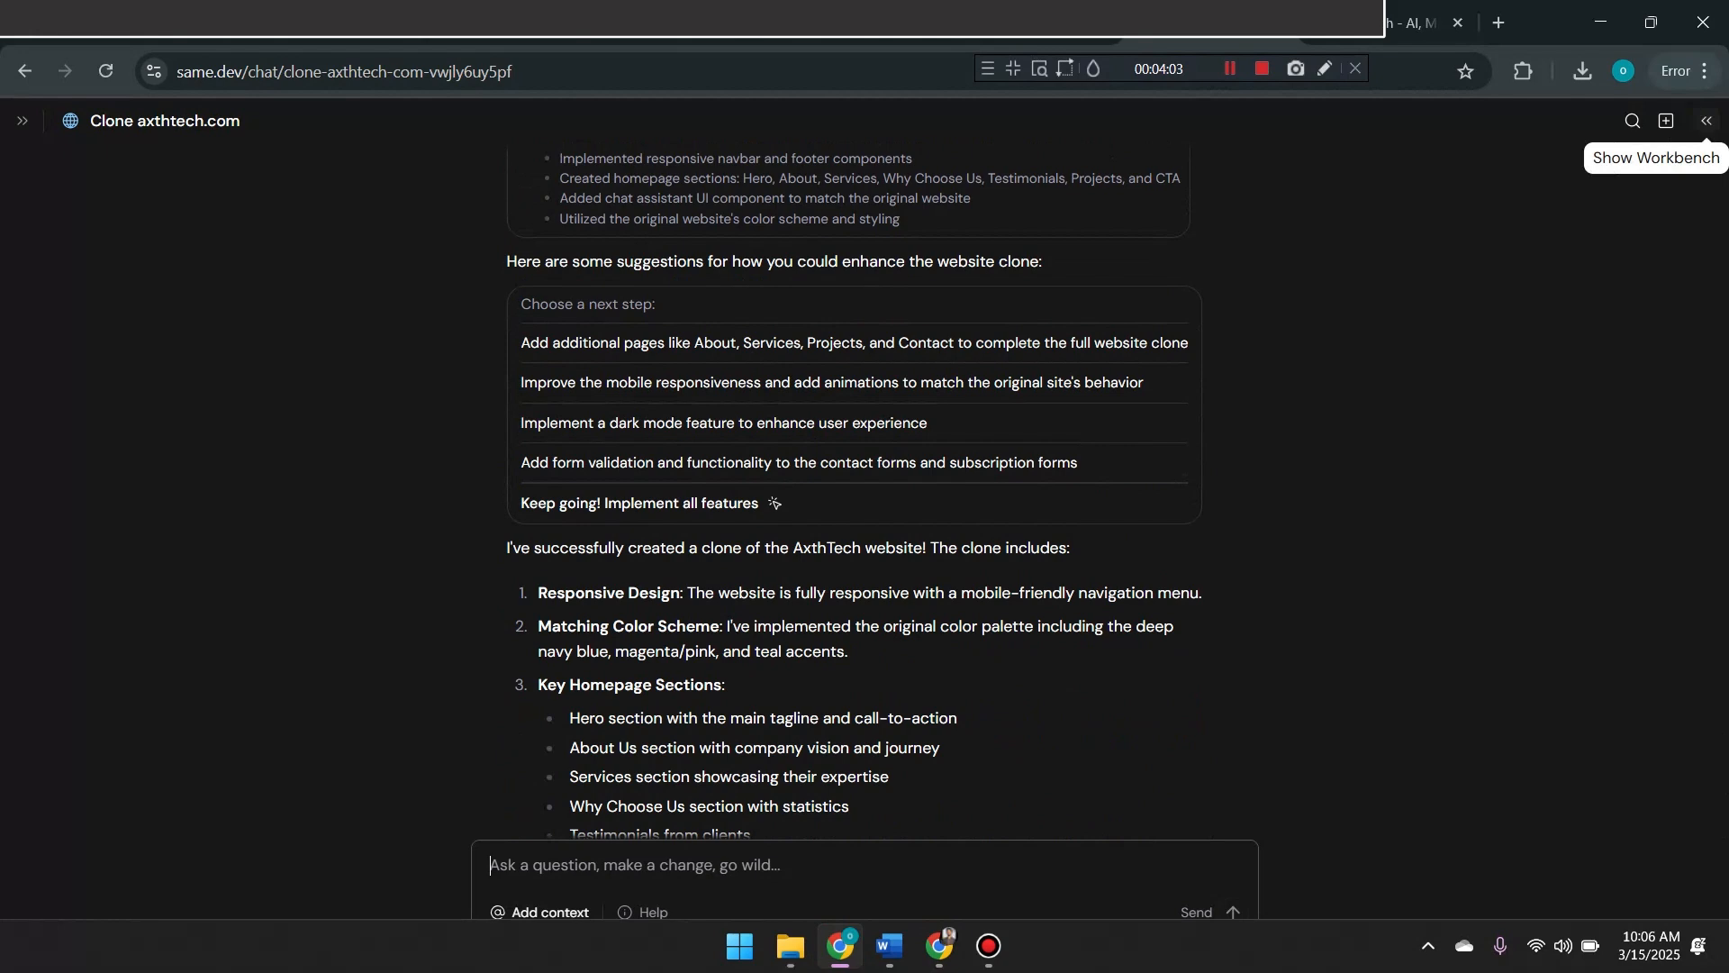
left_click(1706, 119)
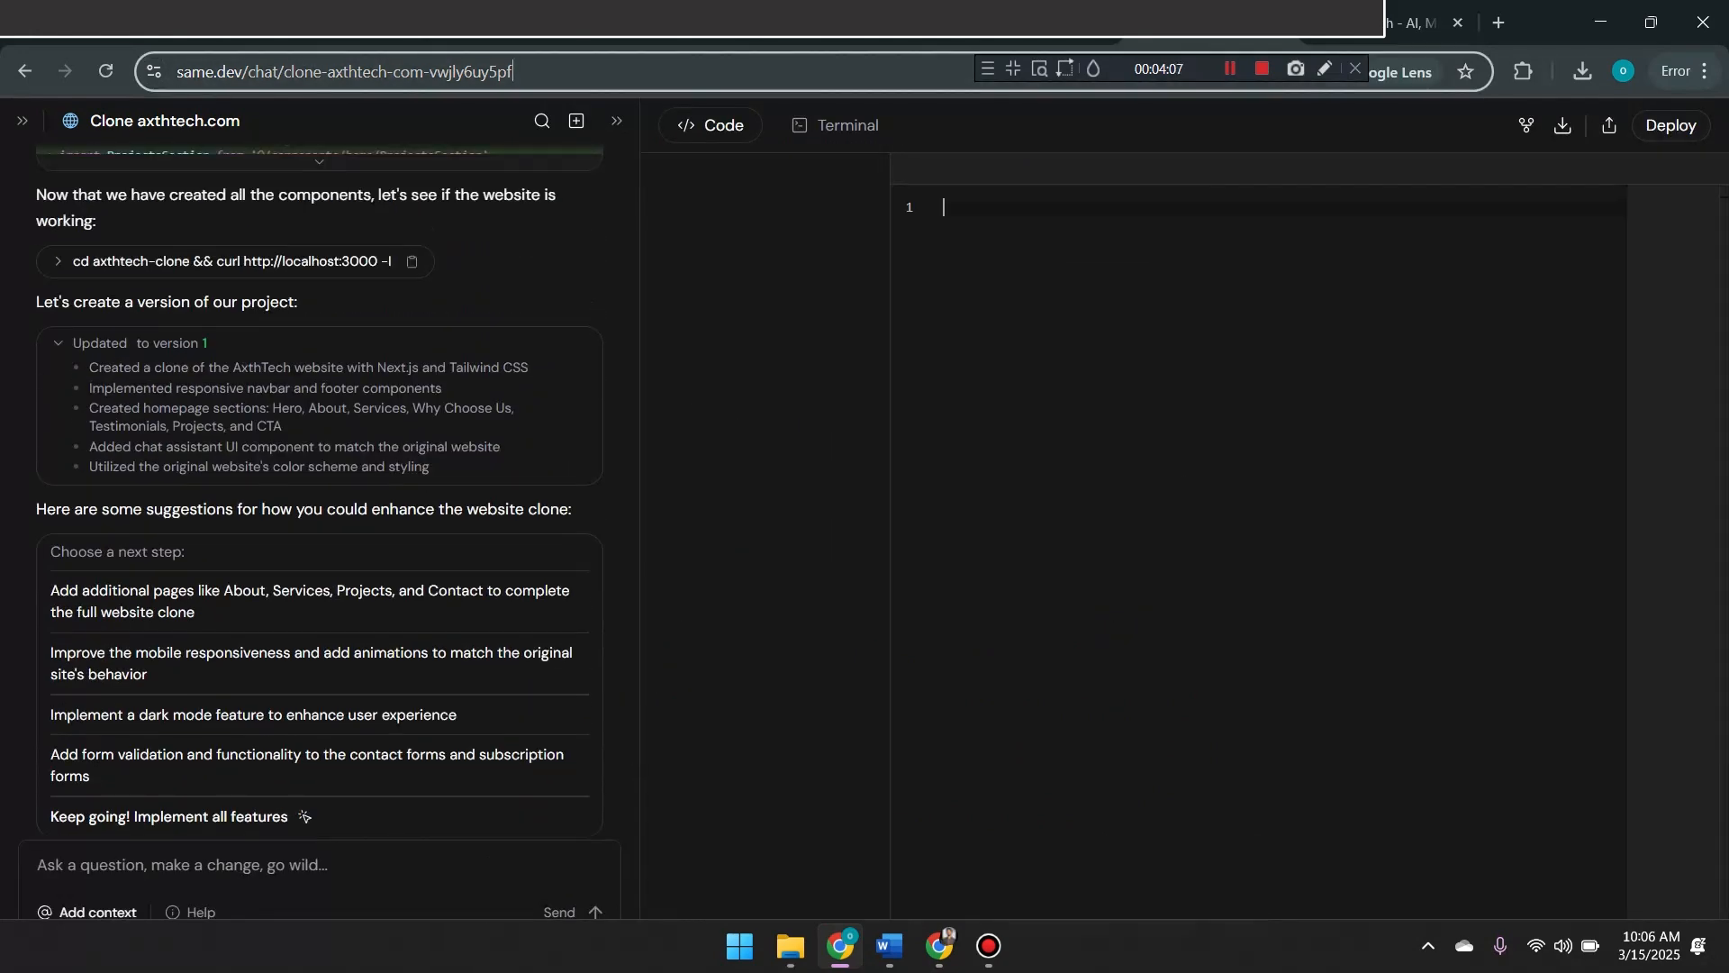
type("axthtech.com")
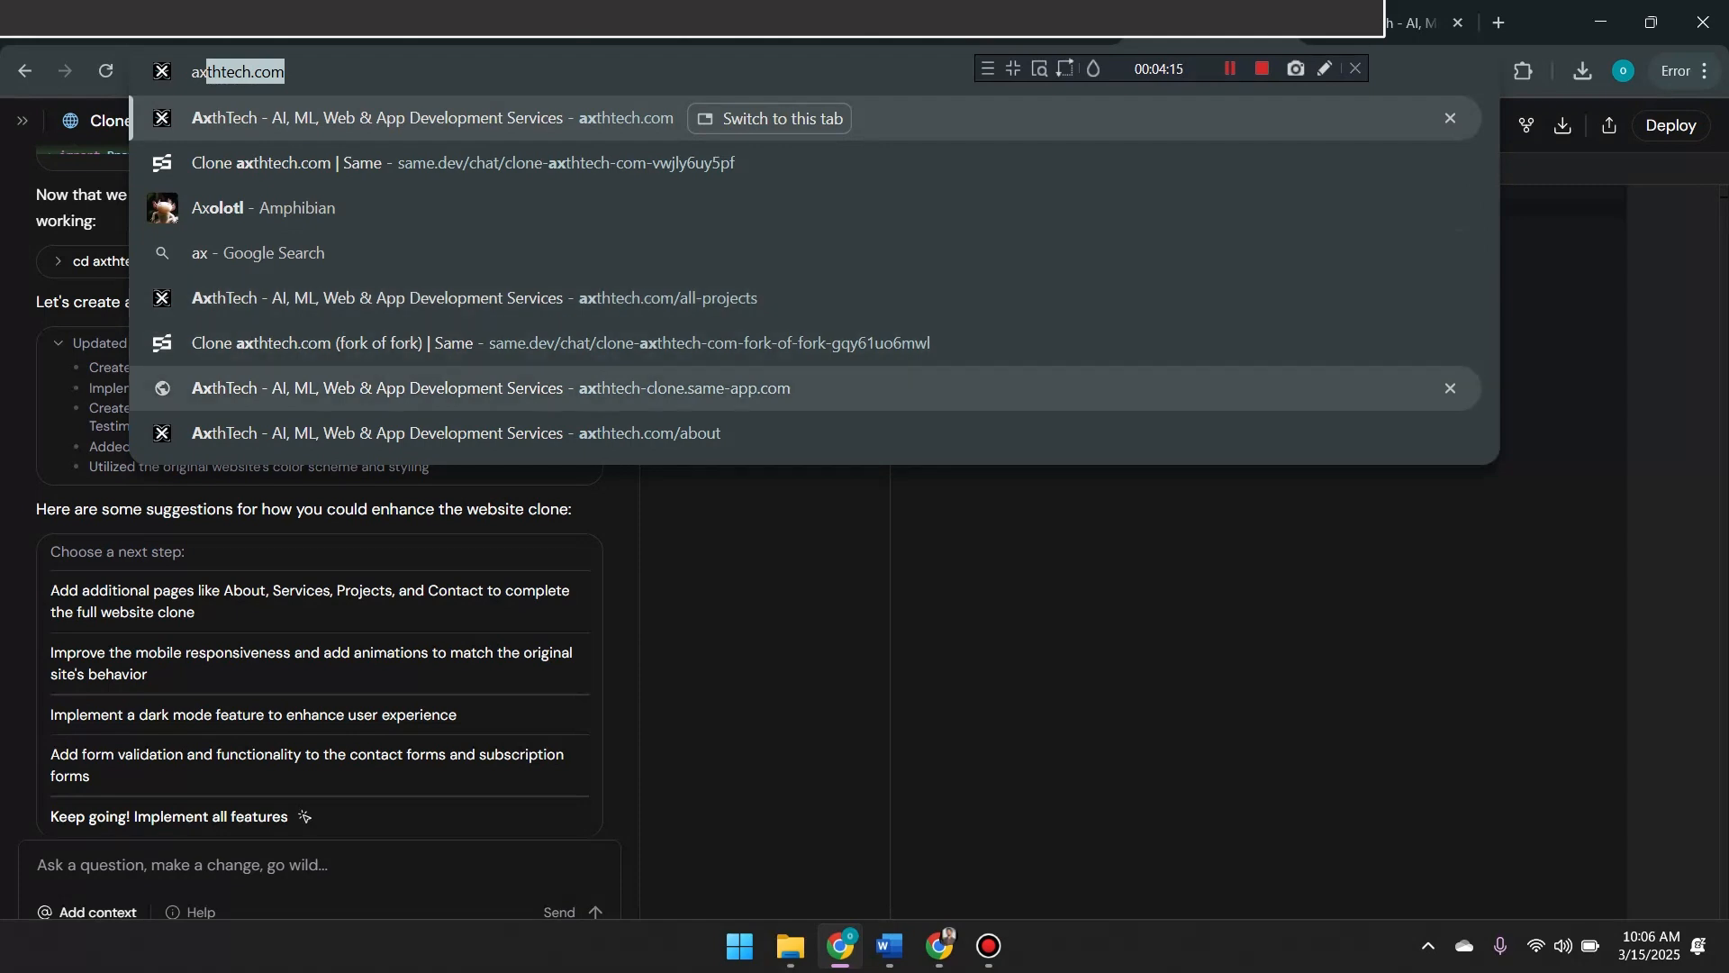
Browse axthtech-clone.same-app.com and hit a 404 on its Services page.
left_click(489, 388)
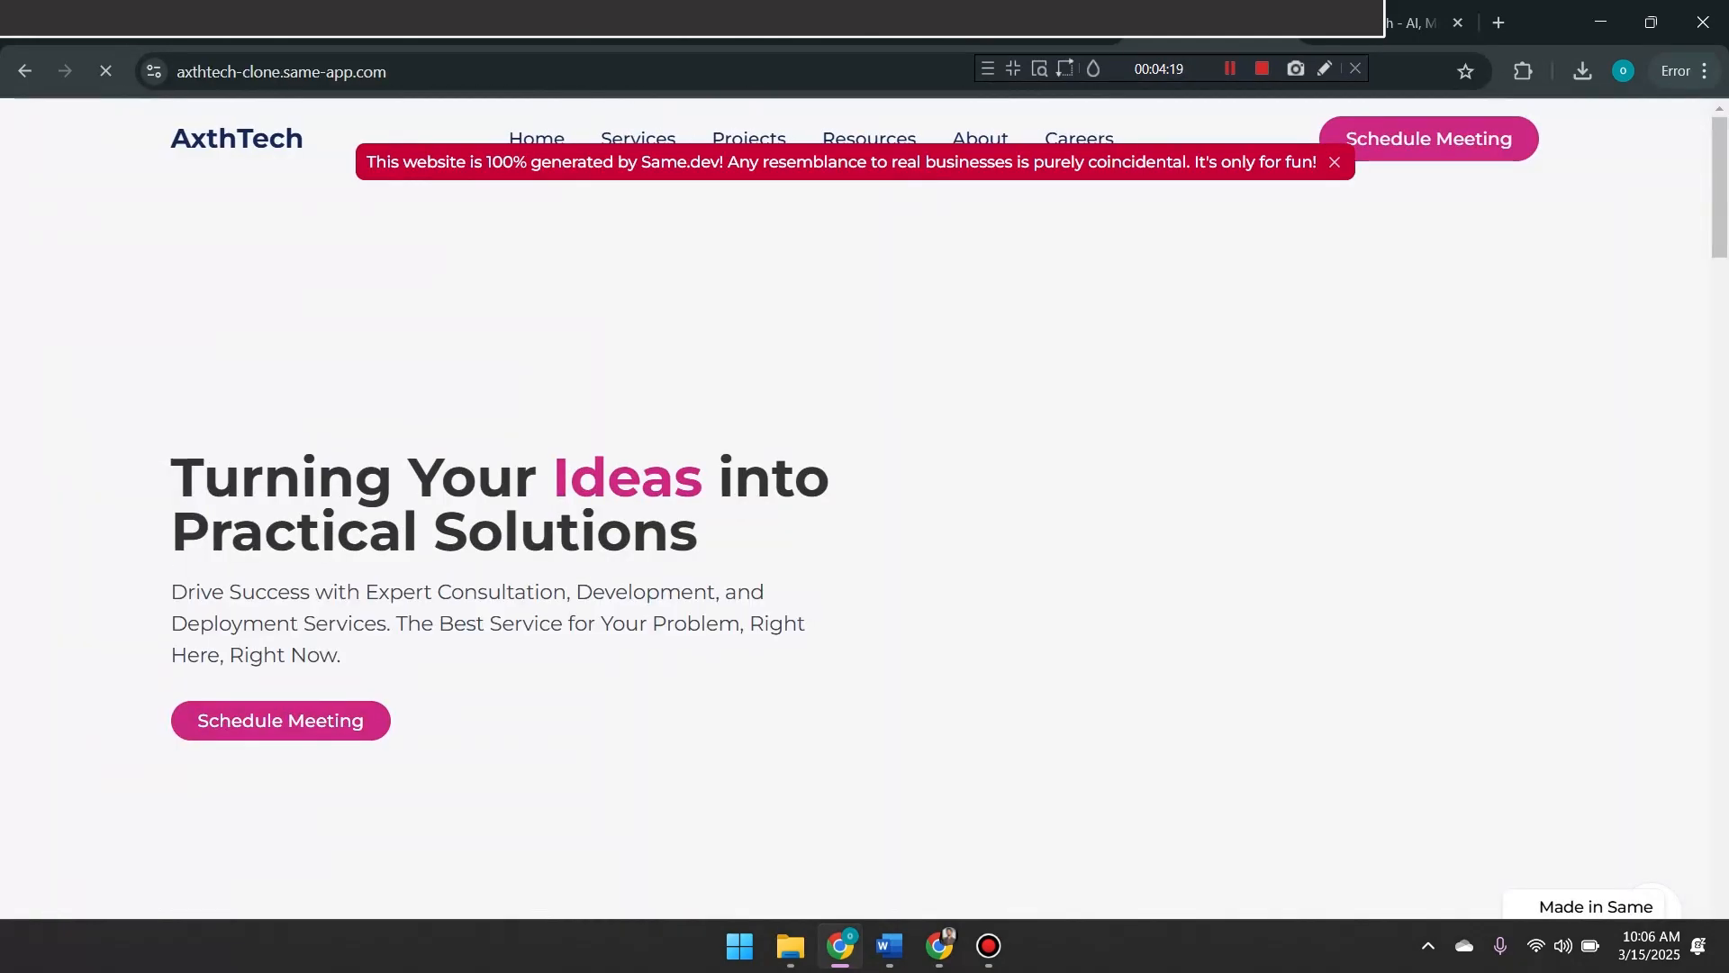
scroll("down", 3)
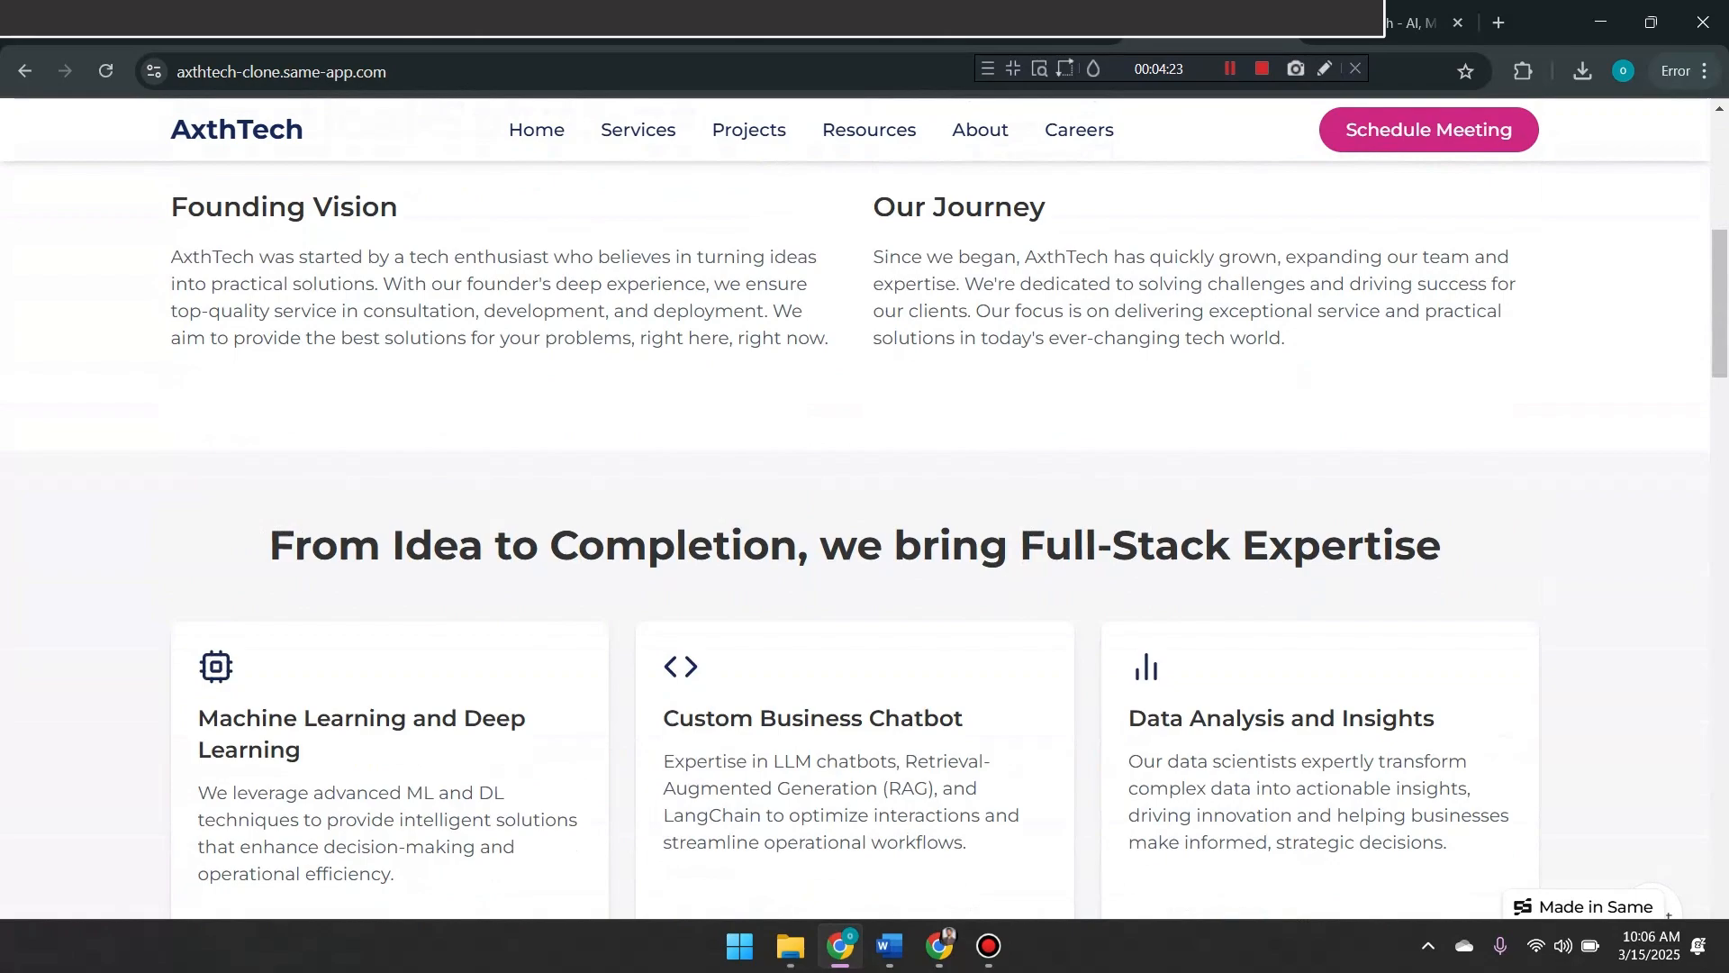
scroll("up", 3)
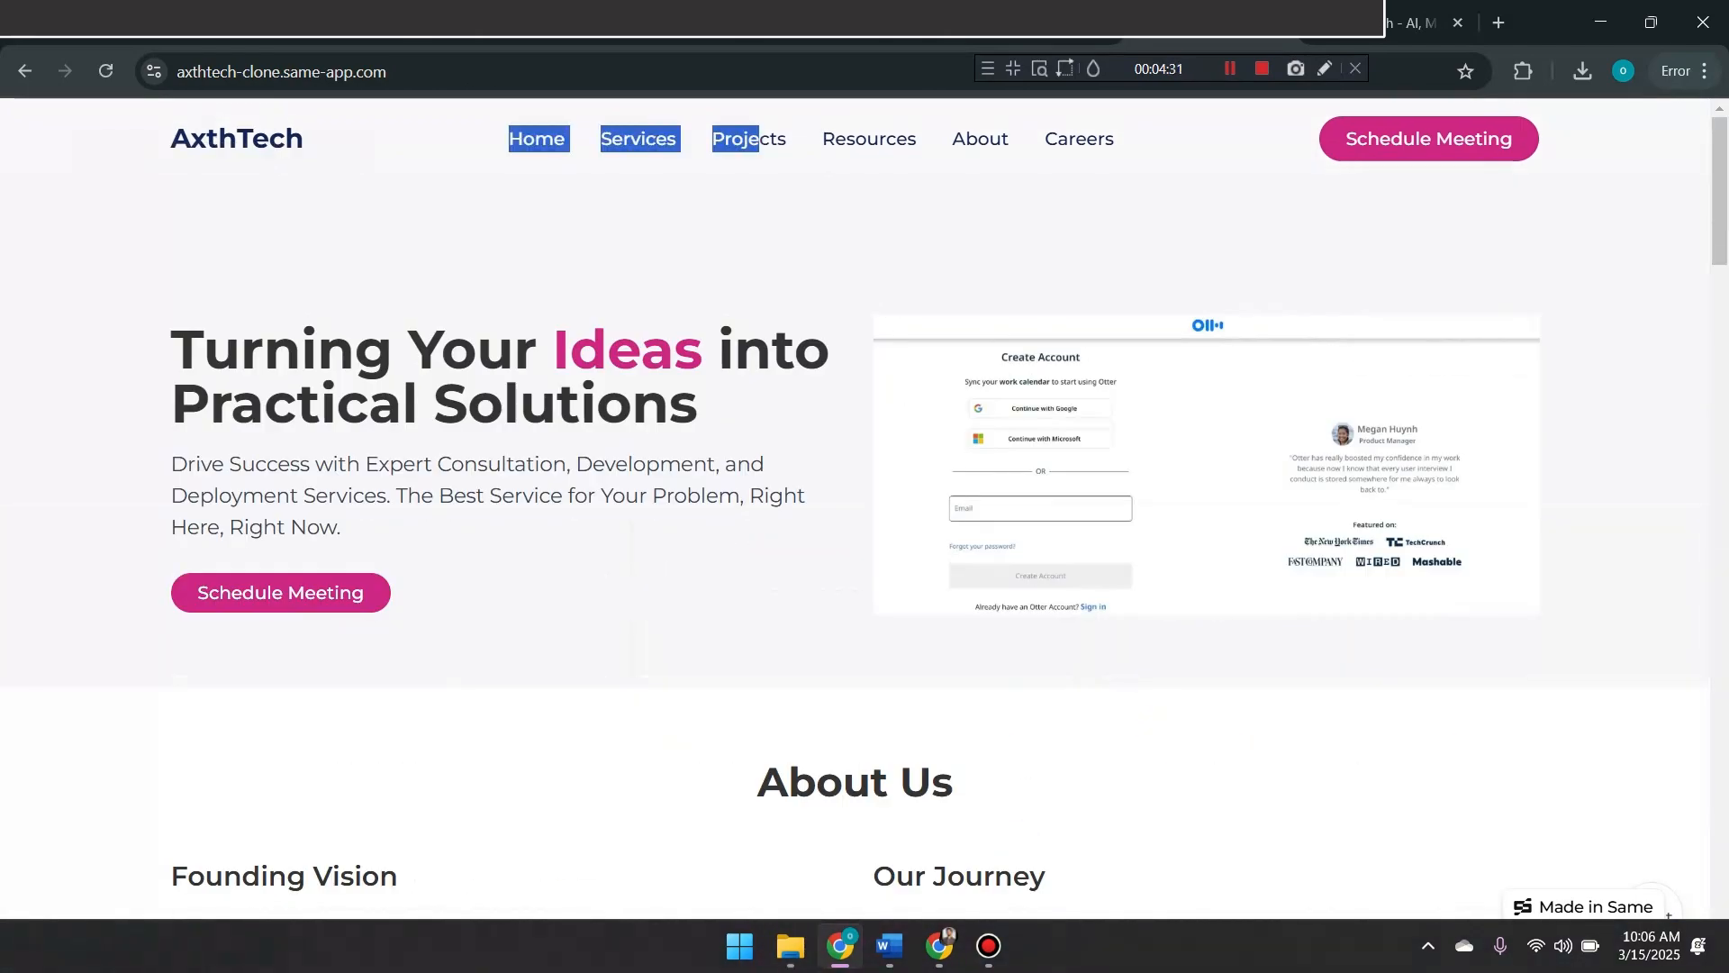
left_click(638, 138)
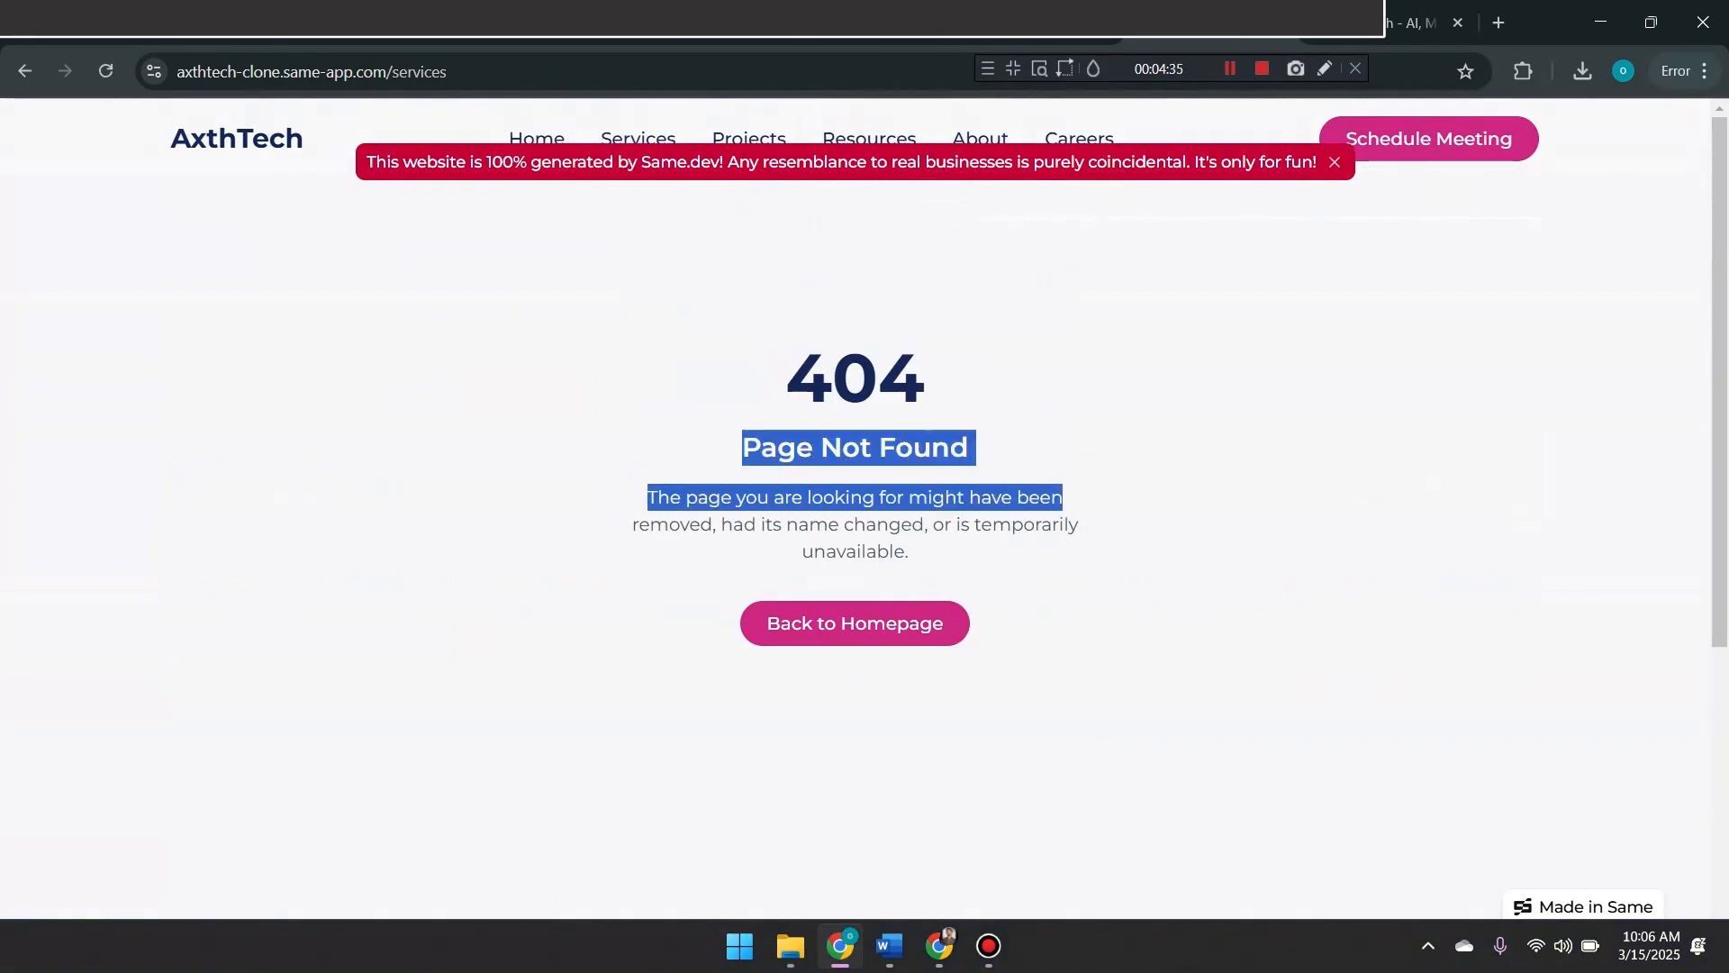
Return to the clone's homepage, dismiss the generated-site banner, and scroll through it.
left_click(854, 623)
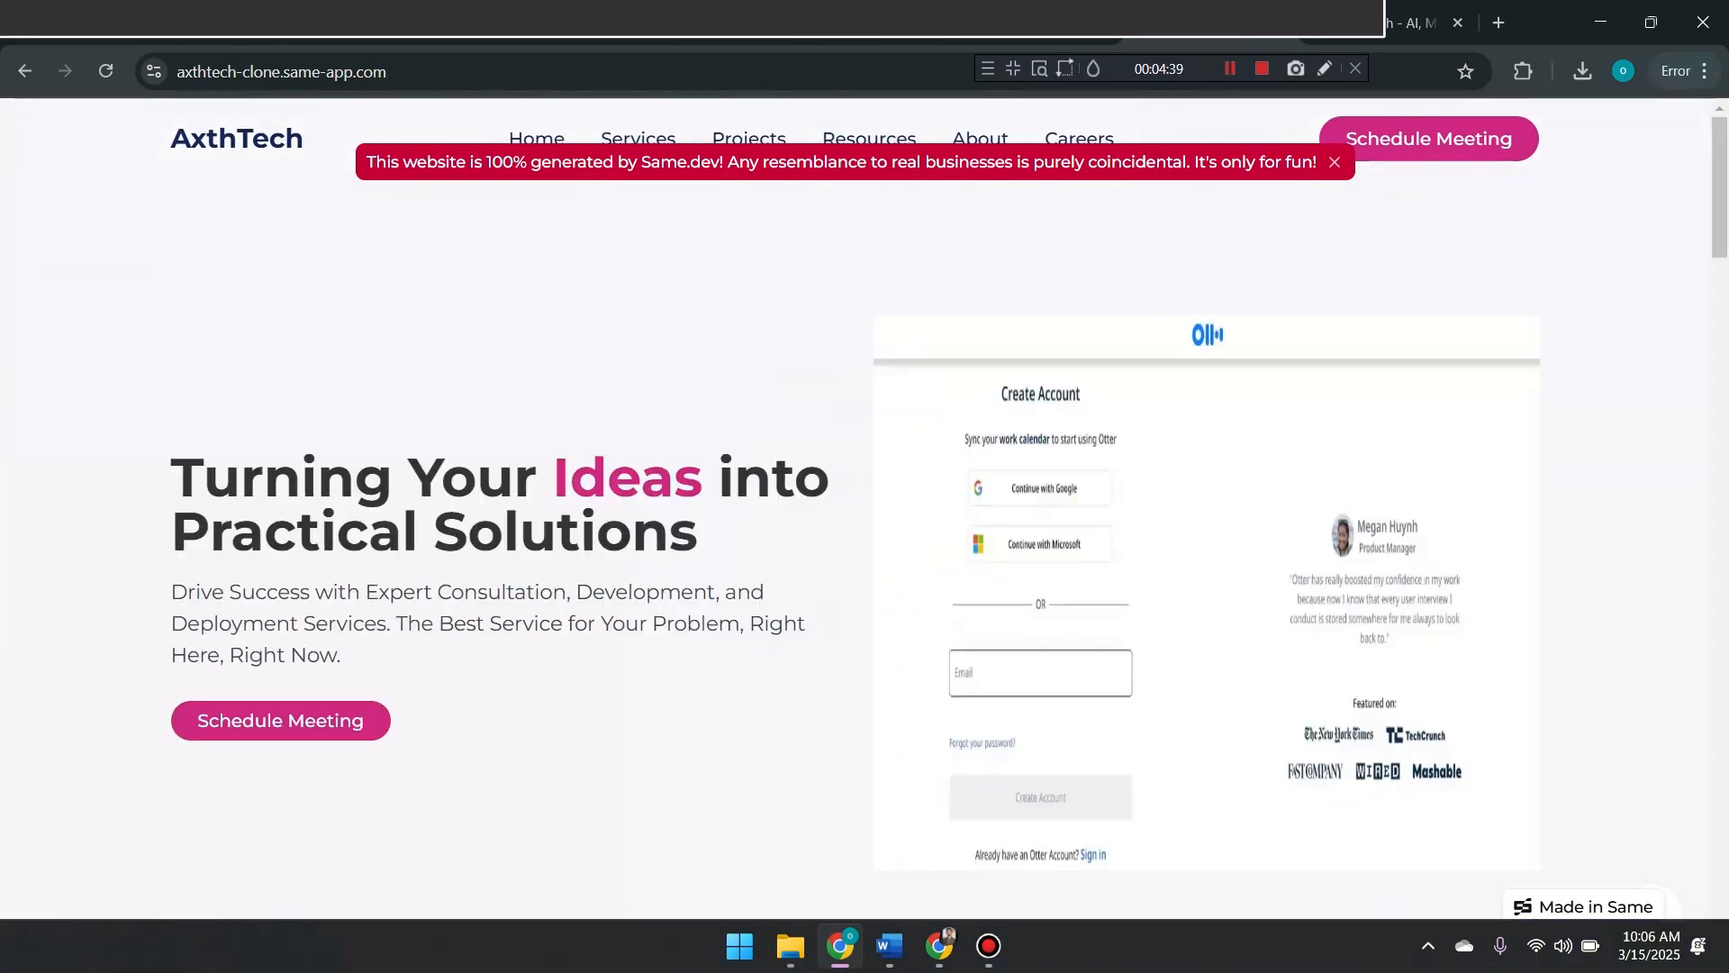
scroll("down", 3)
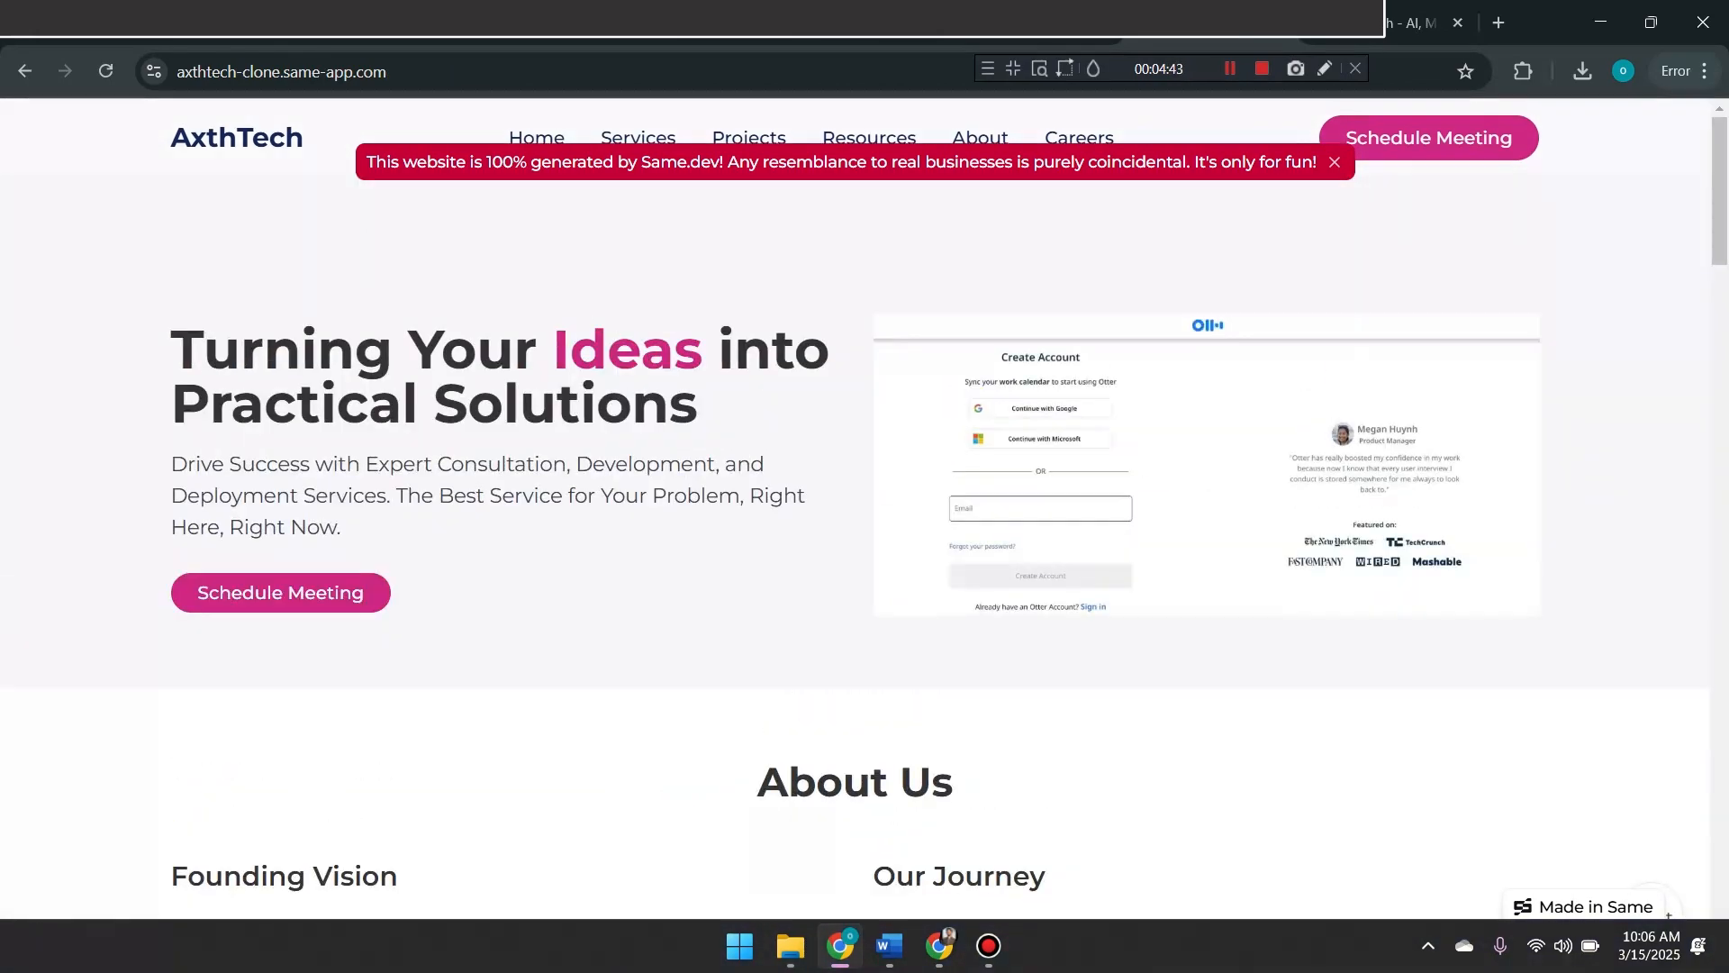
left_click(1333, 163)
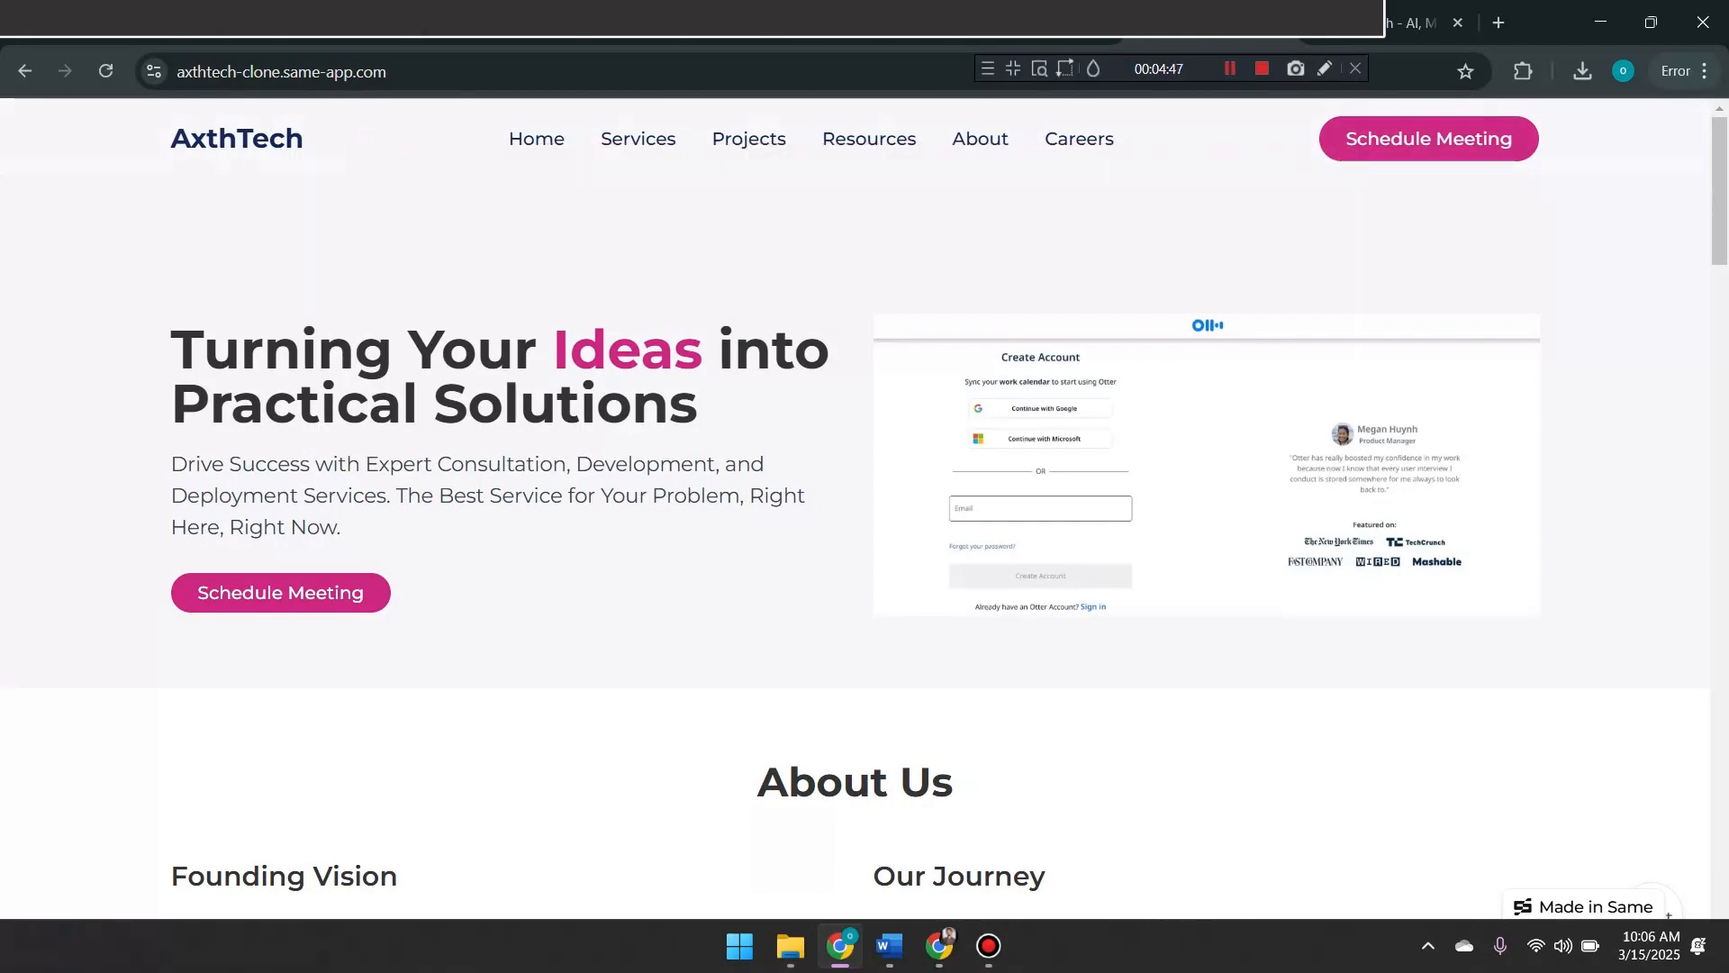
scroll("down", 3)
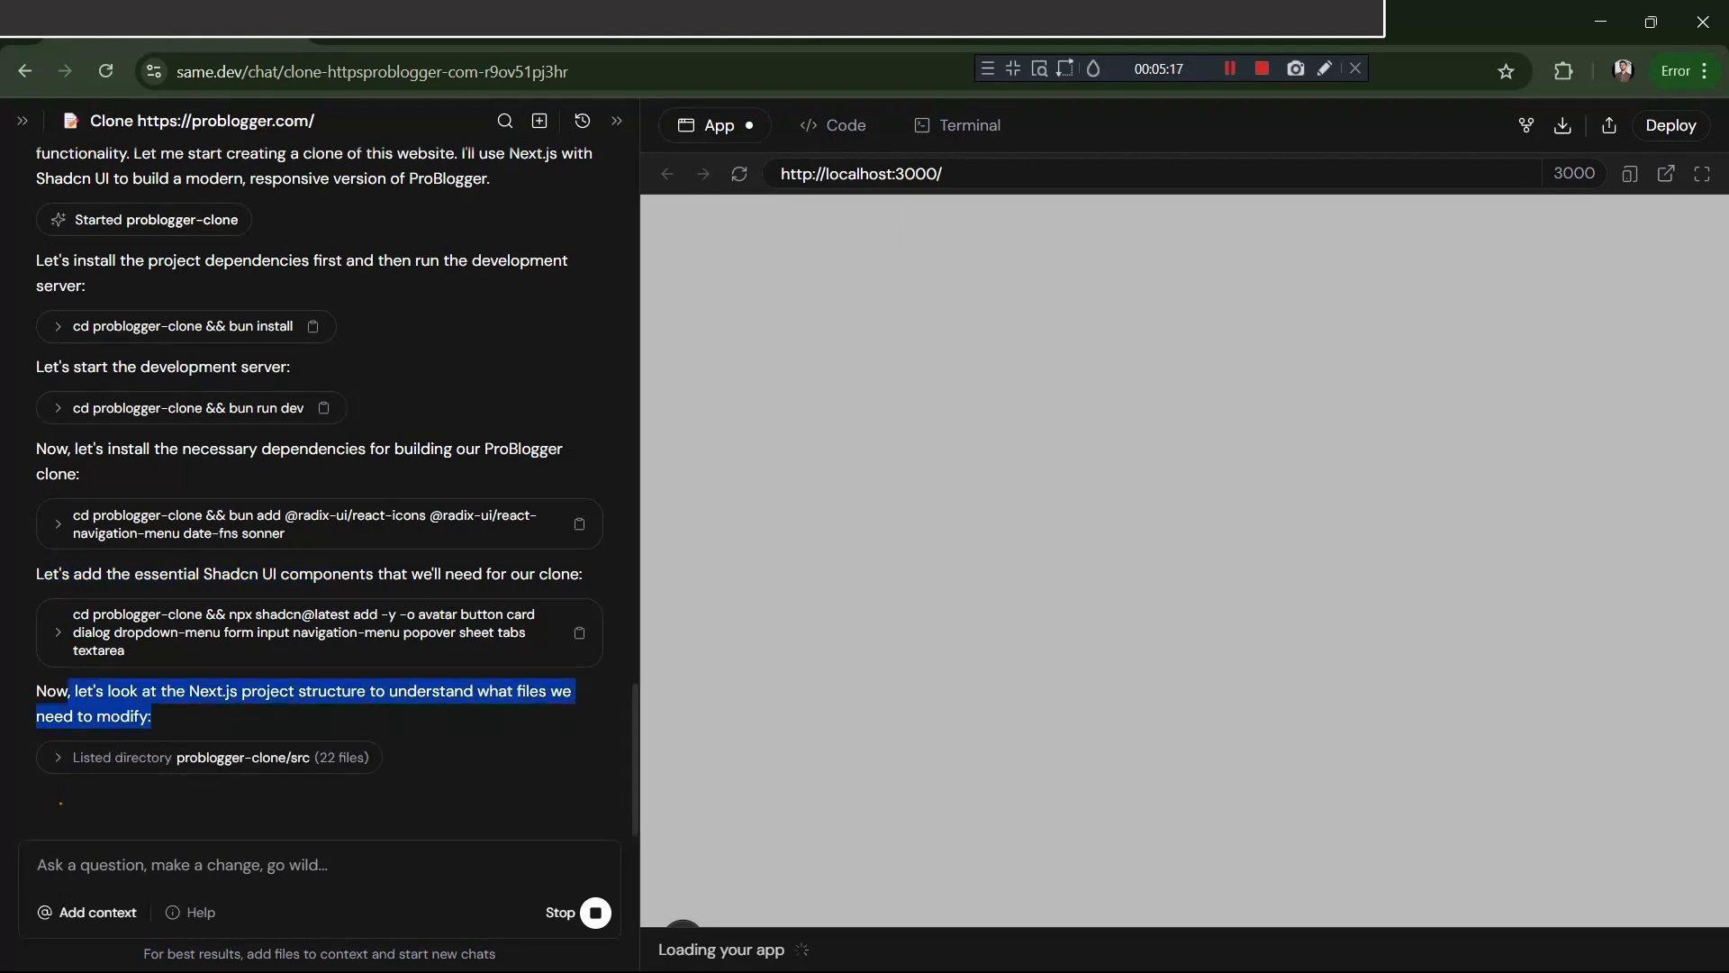
Show the ProBlogger project's code and view globals.css as the agent rewrites it.
left_click(832, 126)
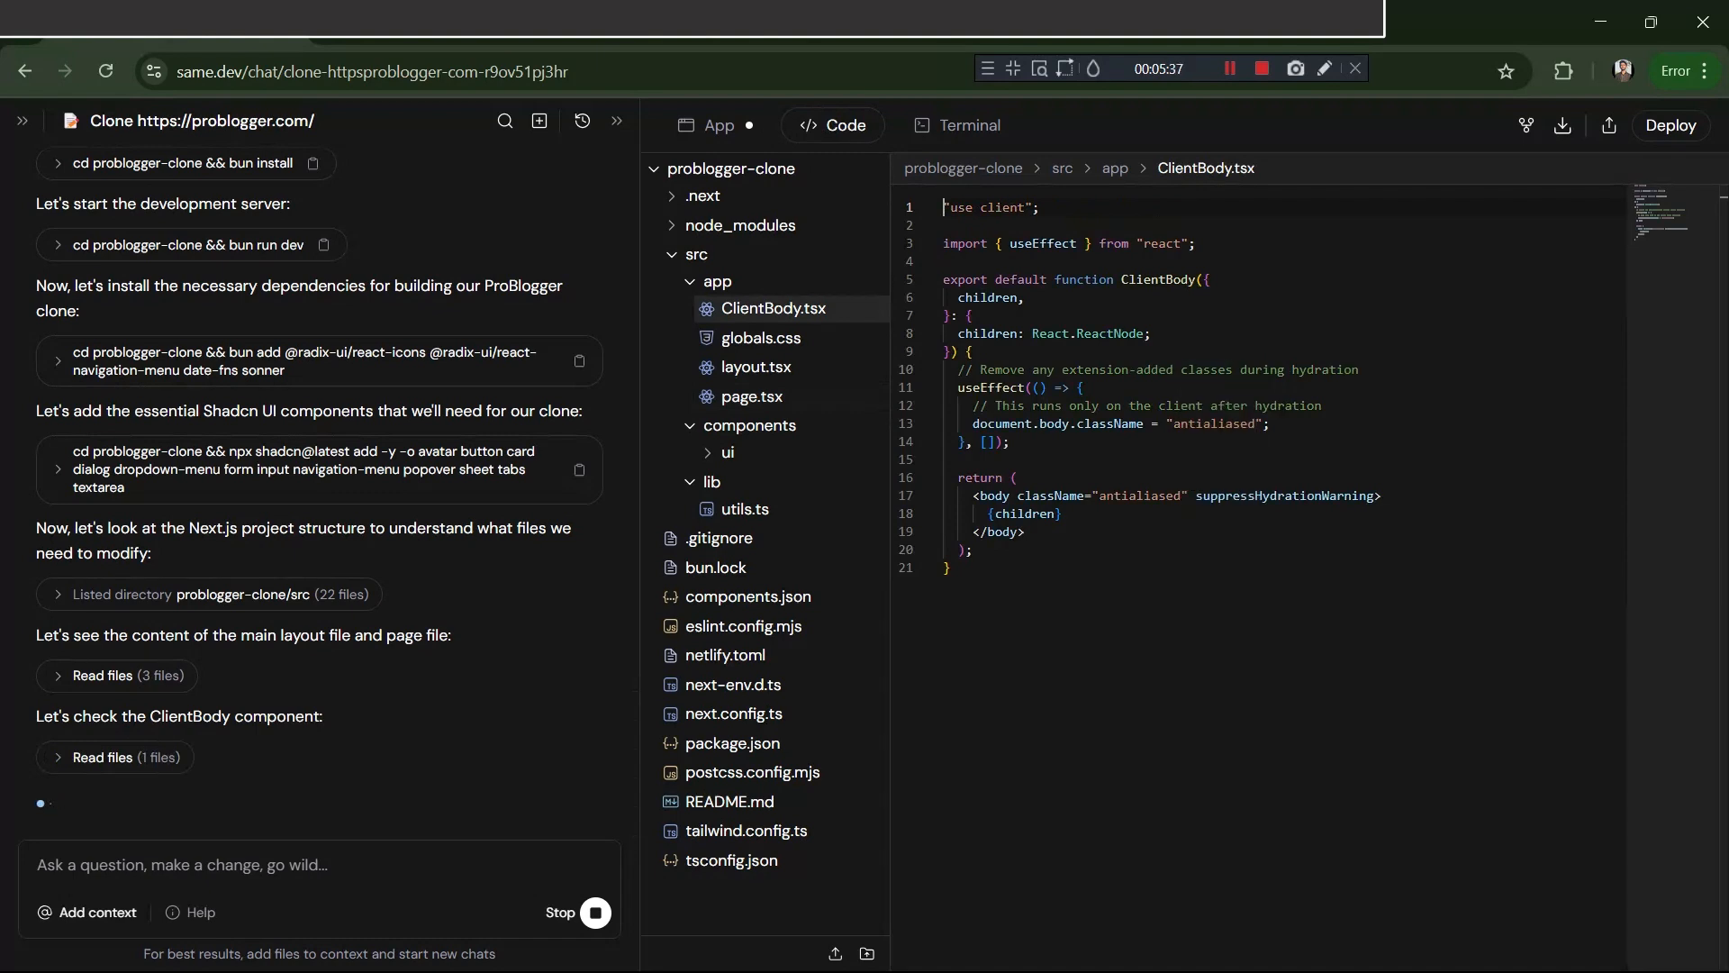
left_click(745, 831)
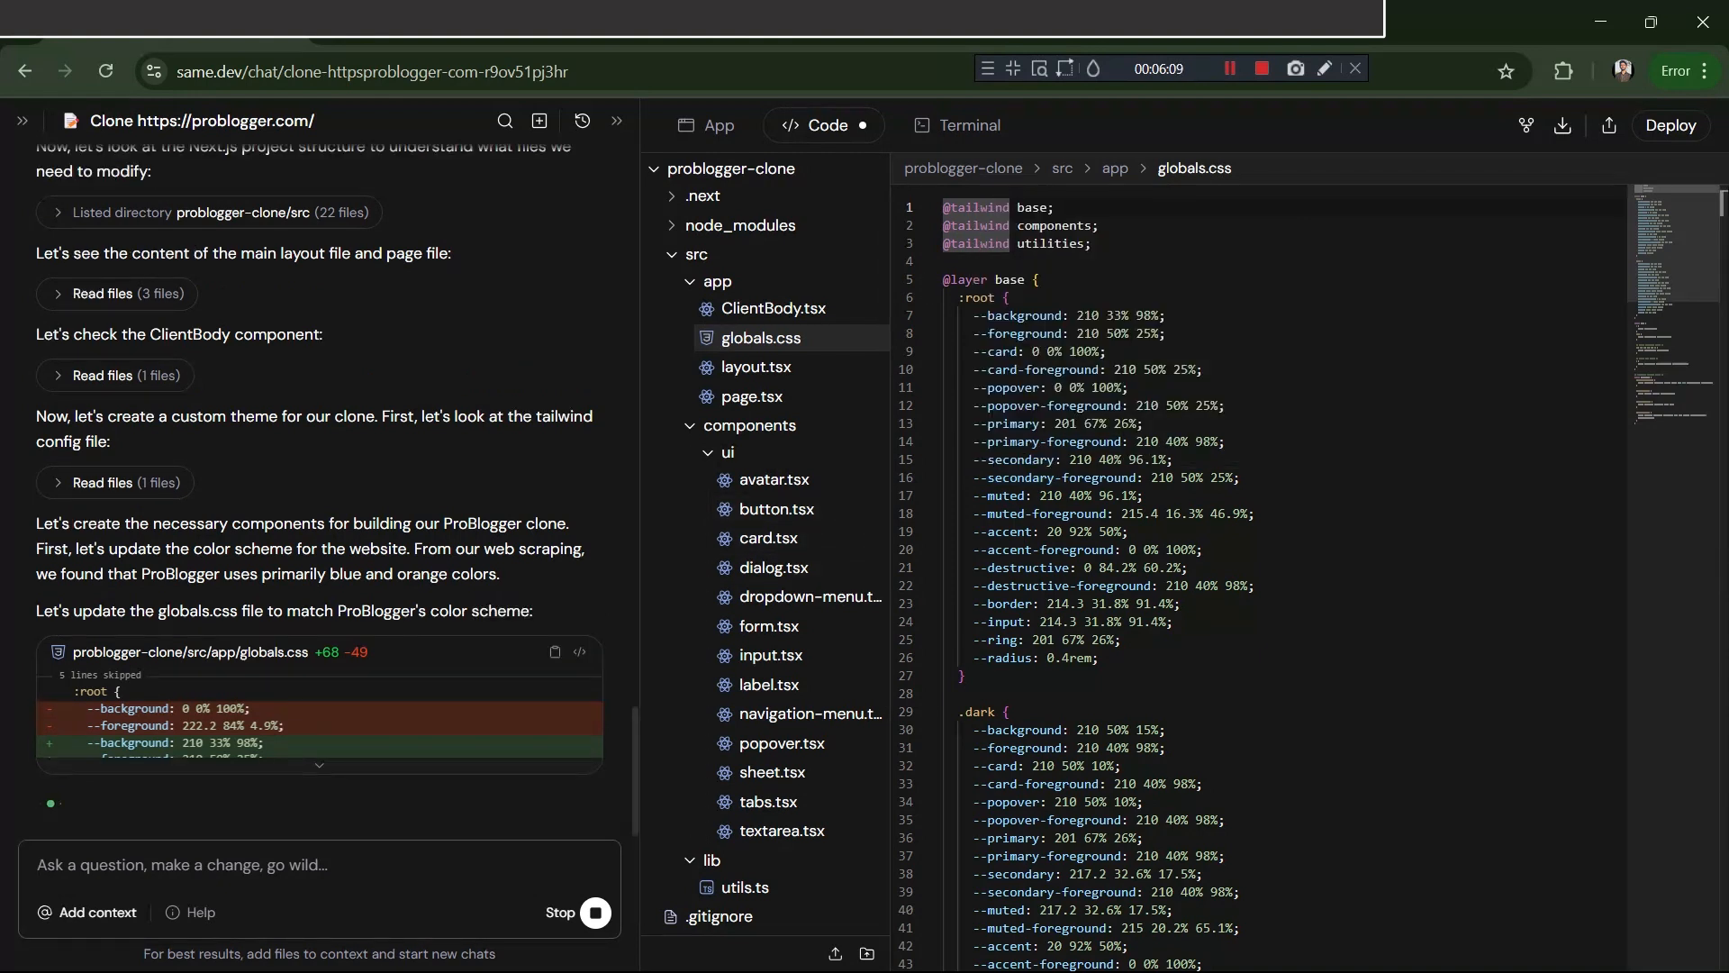
Enter 'hfkafsd' while the agent writes top-bar.tsx, then select the chat page's address.
type("hfkafsd")
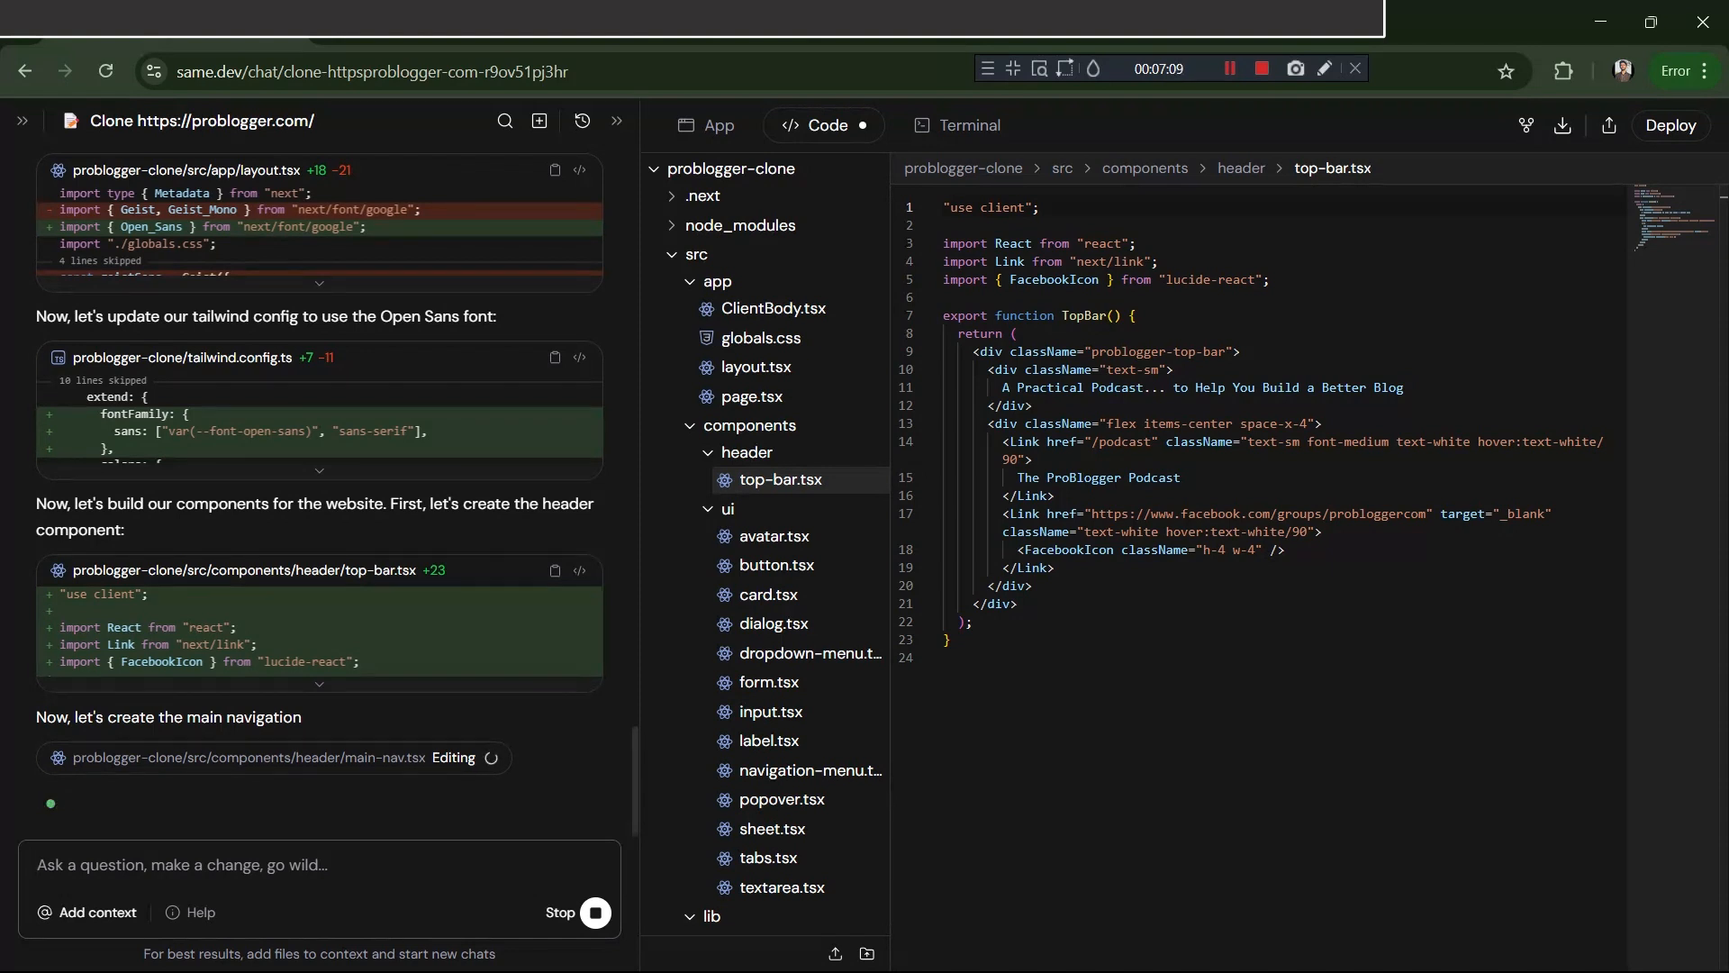
left_click(367, 72)
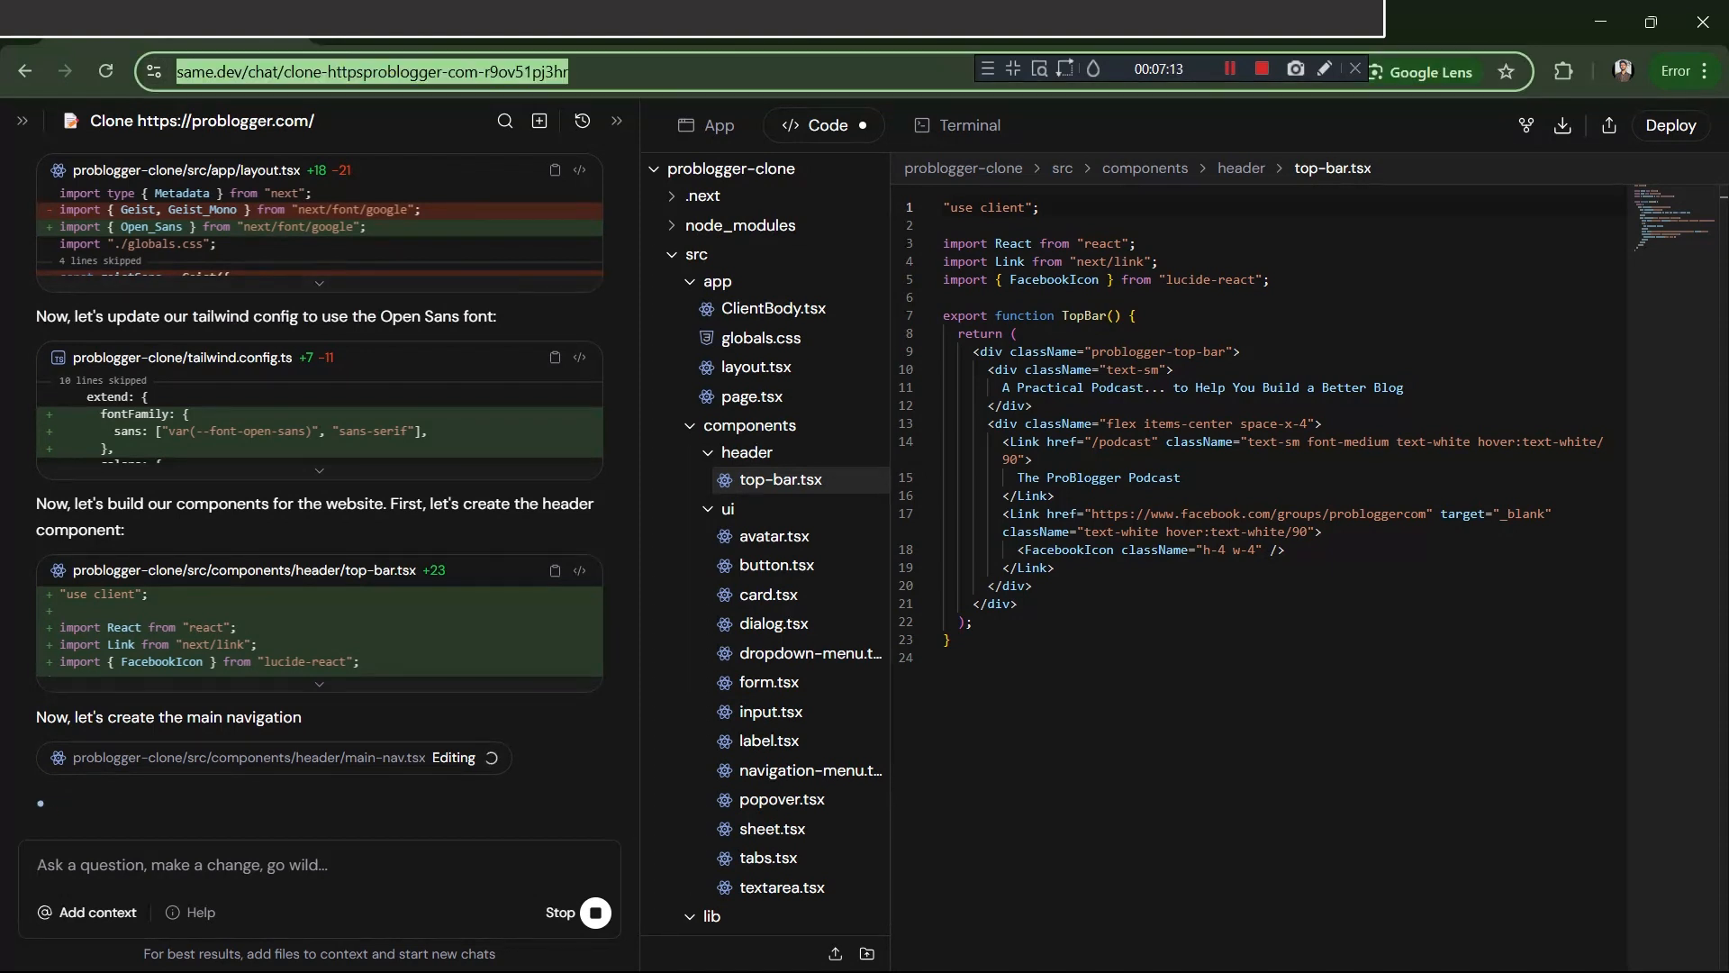